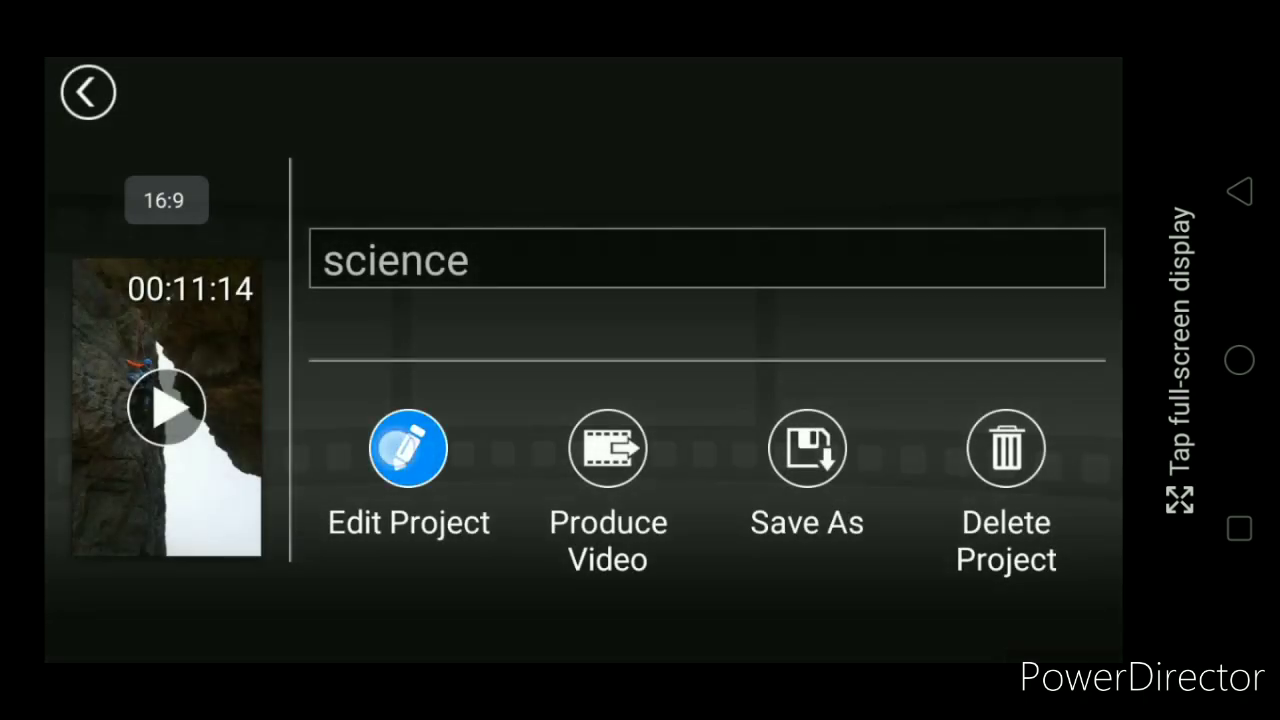
Open the 'science' project and preview the talking-head clip on the timeline.
left_click(407, 447)
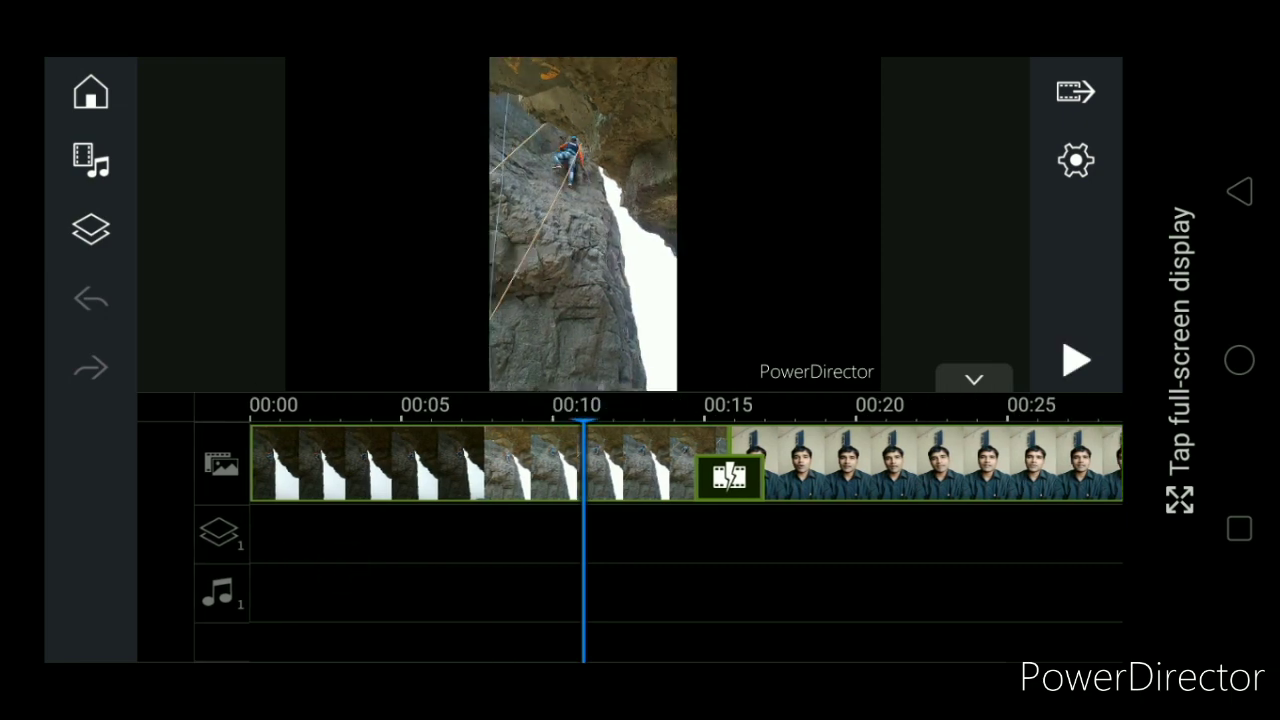
left_click(420, 462)
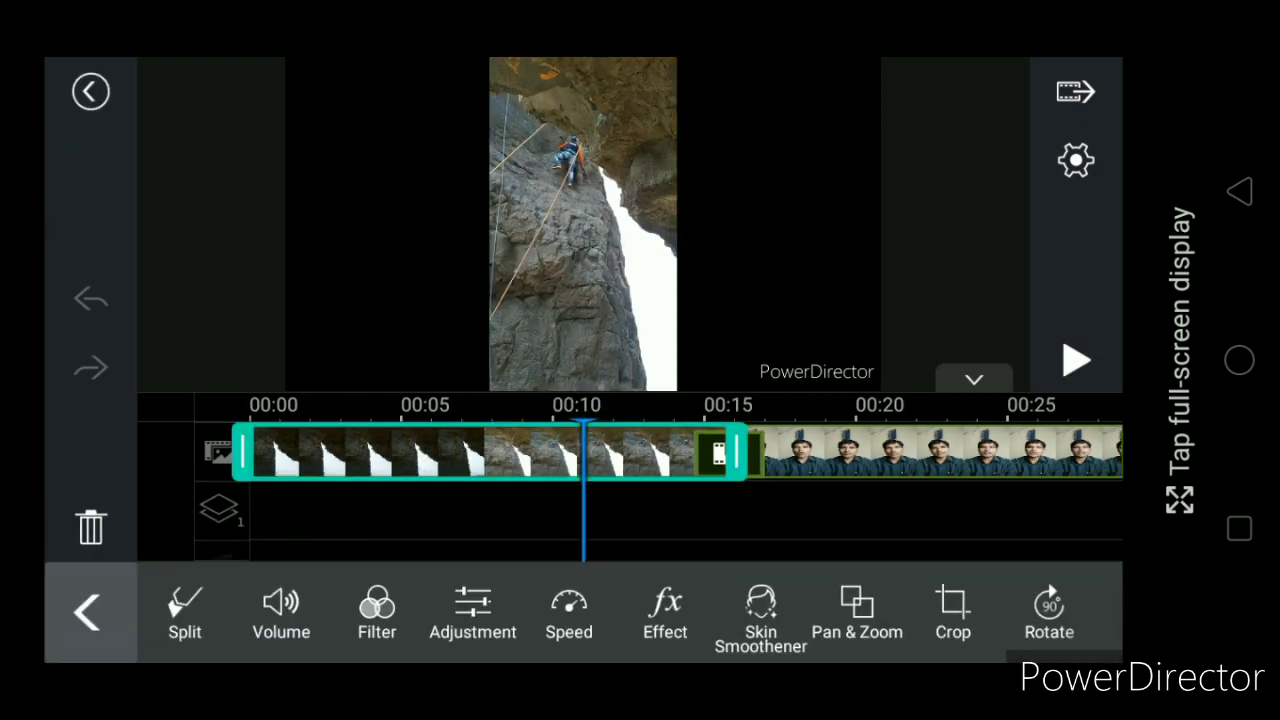
left_click(1076, 361)
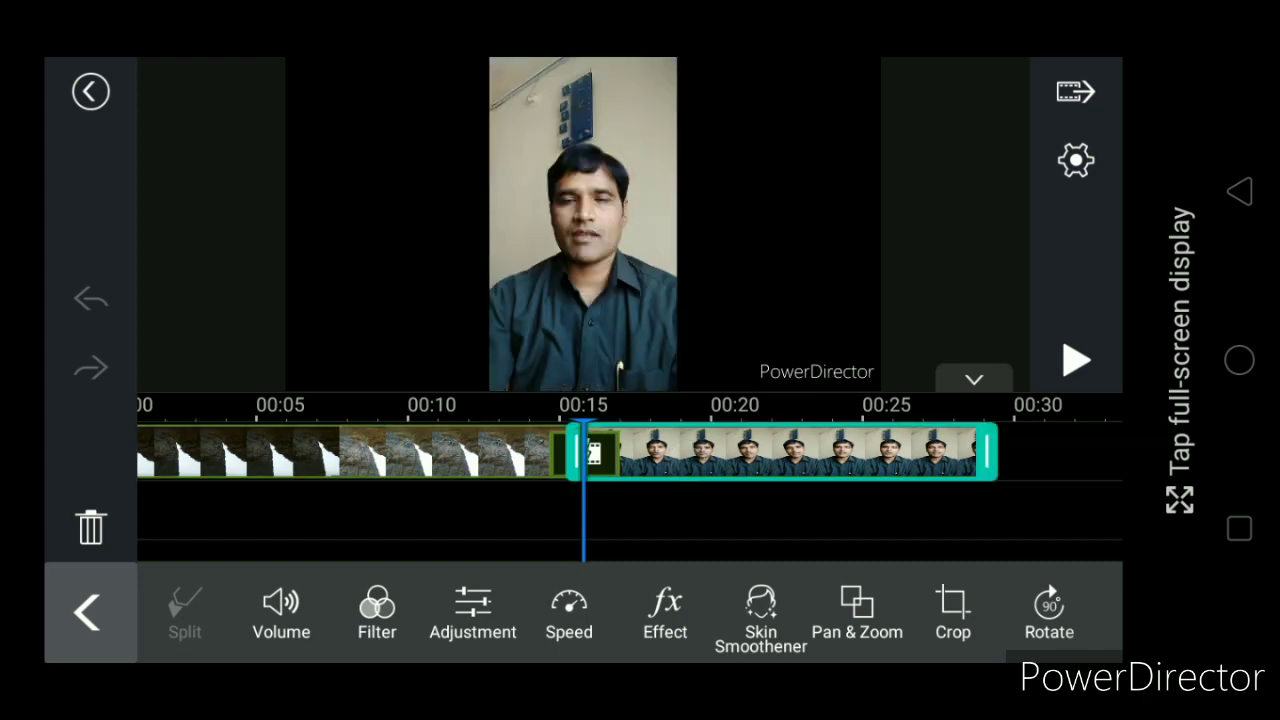
left_click(1075, 361)
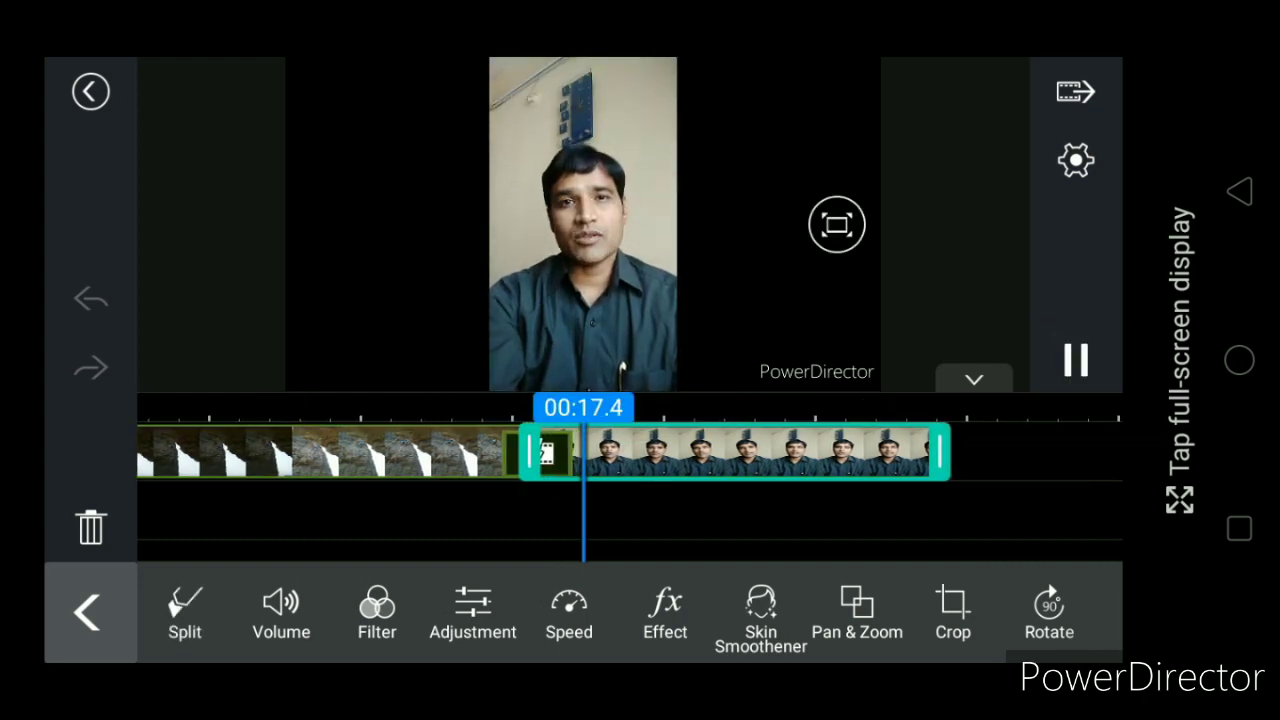
Preview playback from the rock-climbing clip, then deselect it.
left_click(1075, 361)
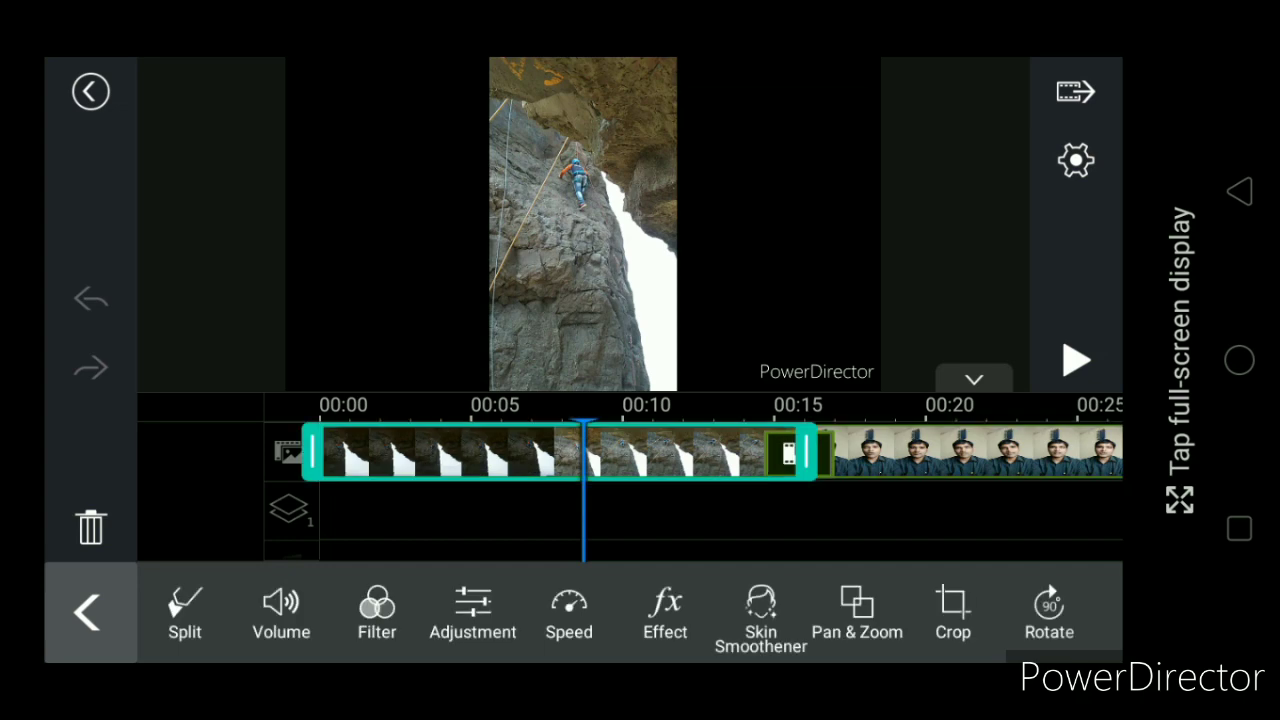
left_click(1076, 360)
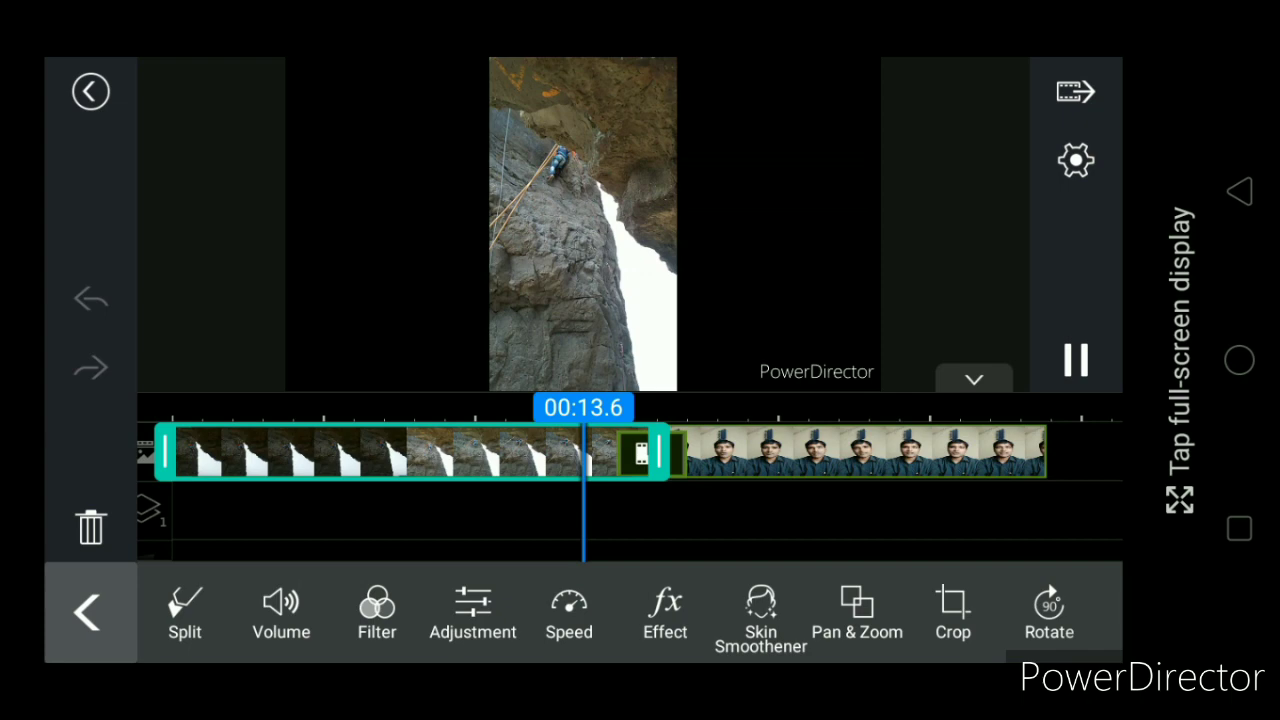
left_click(1075, 360)
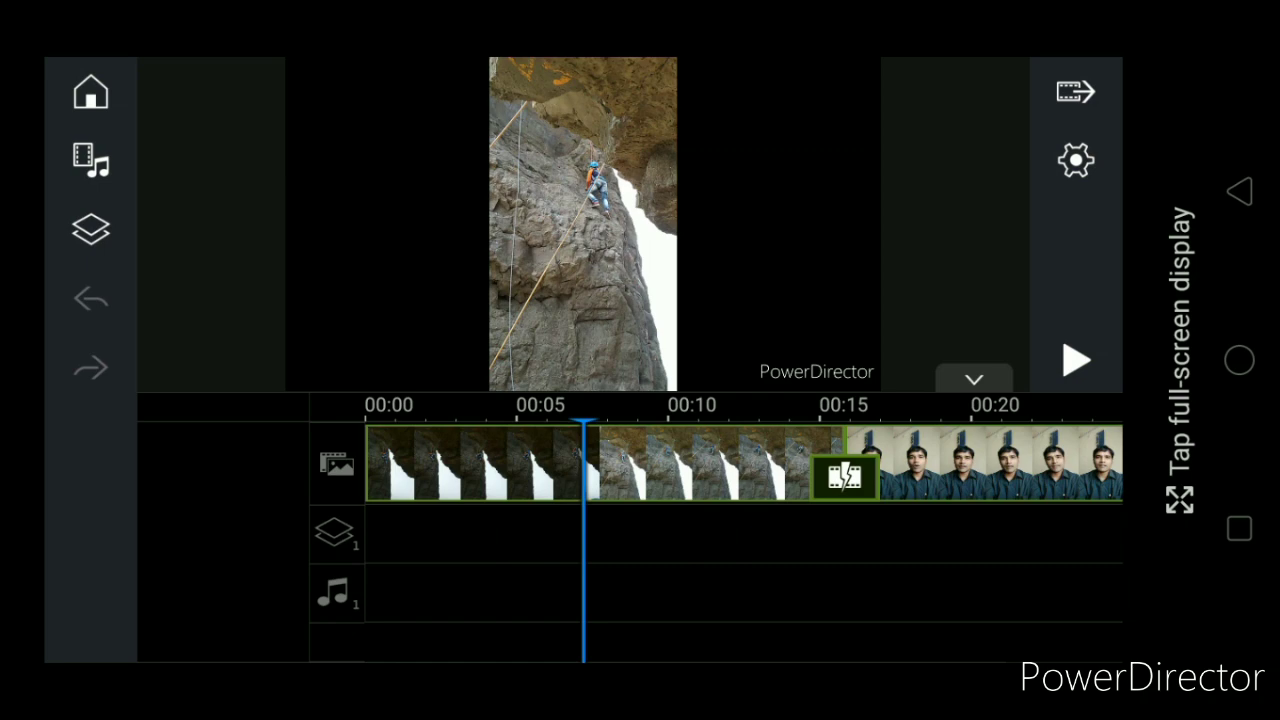
Show the audio files in the media library, where Voice-Over recording is offered.
left_click(90, 160)
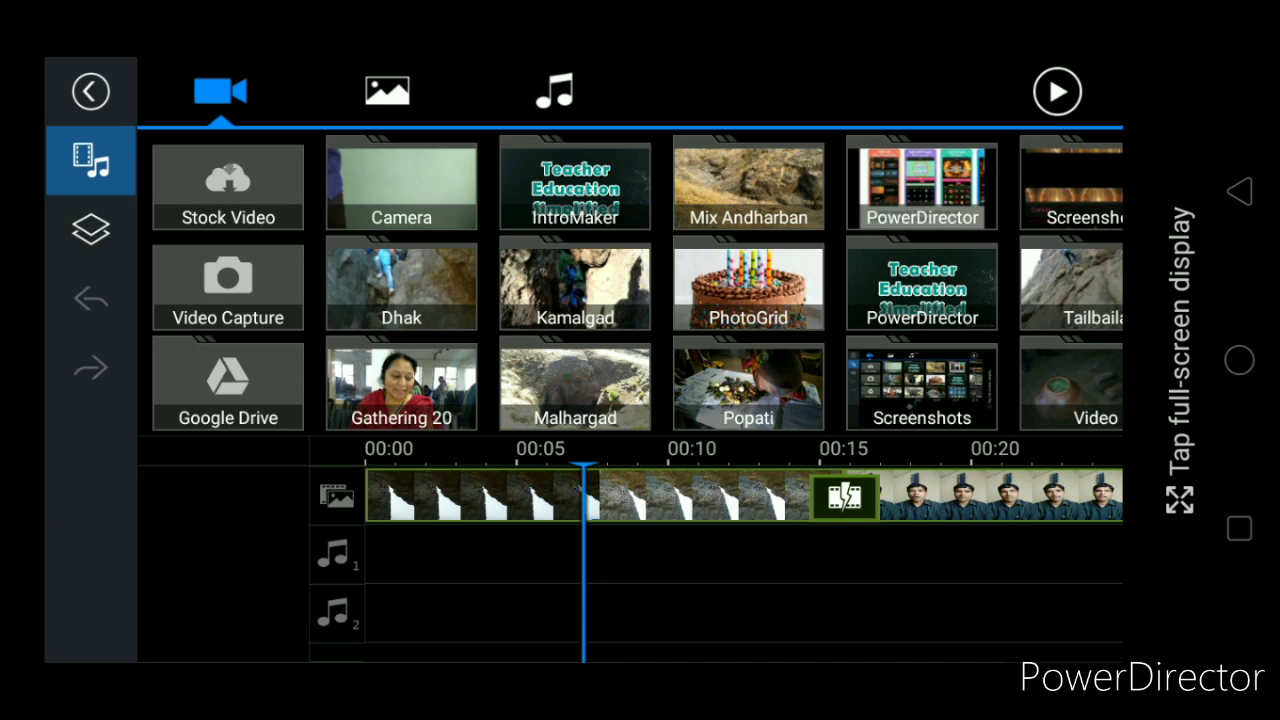
left_click(554, 91)
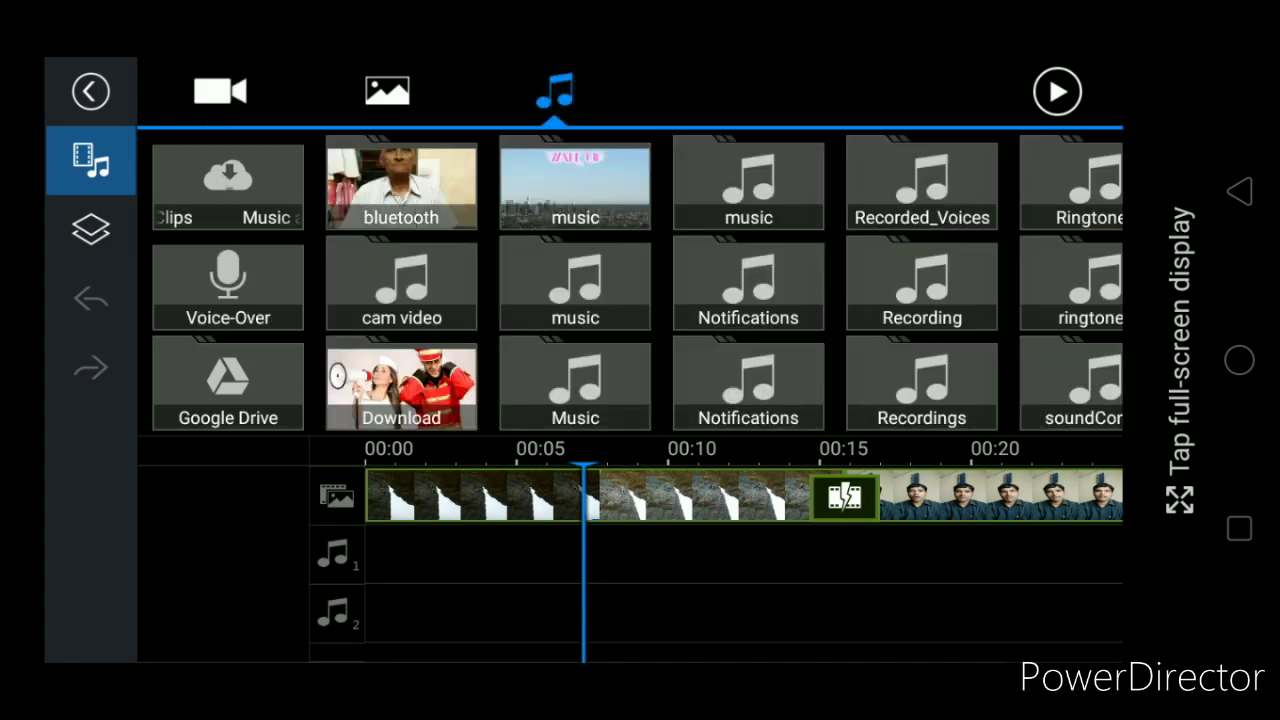
scroll("left", 3)
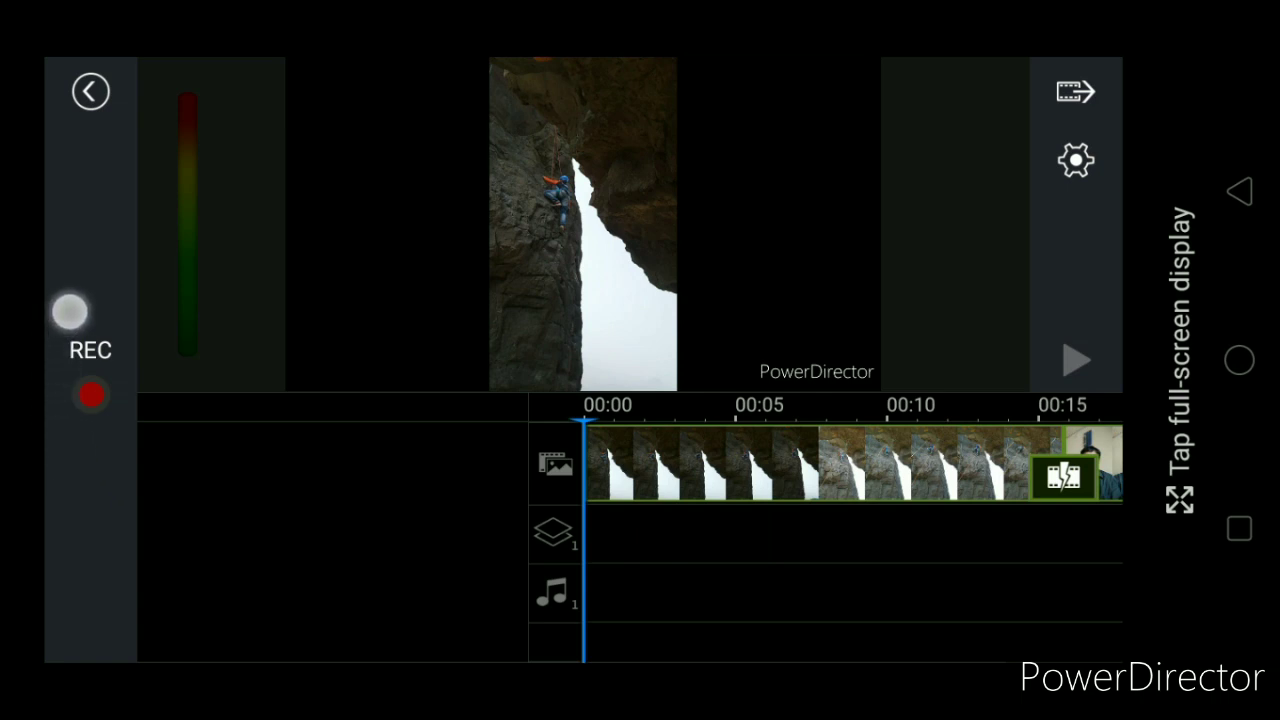
Scrub to about 15 seconds, select the talking-head clip, and return to the editor.
left_click(90, 395)
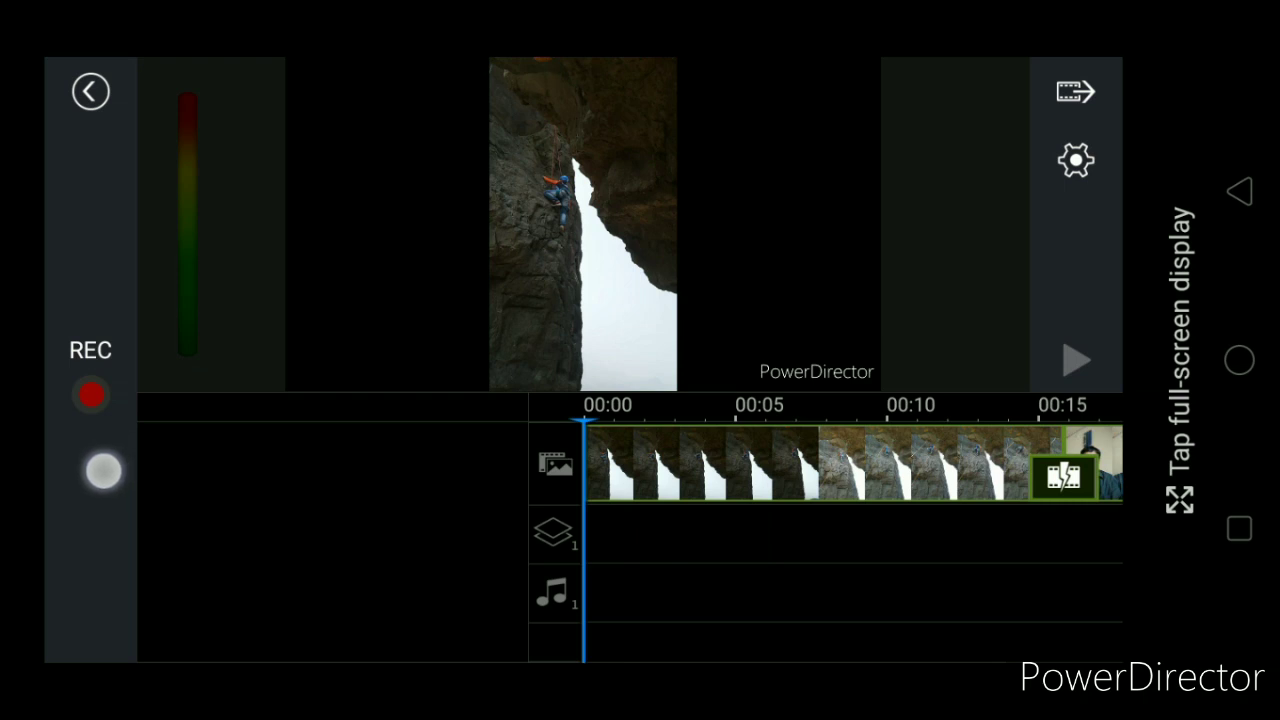
left_click_drag(100, 470, 150, 457)
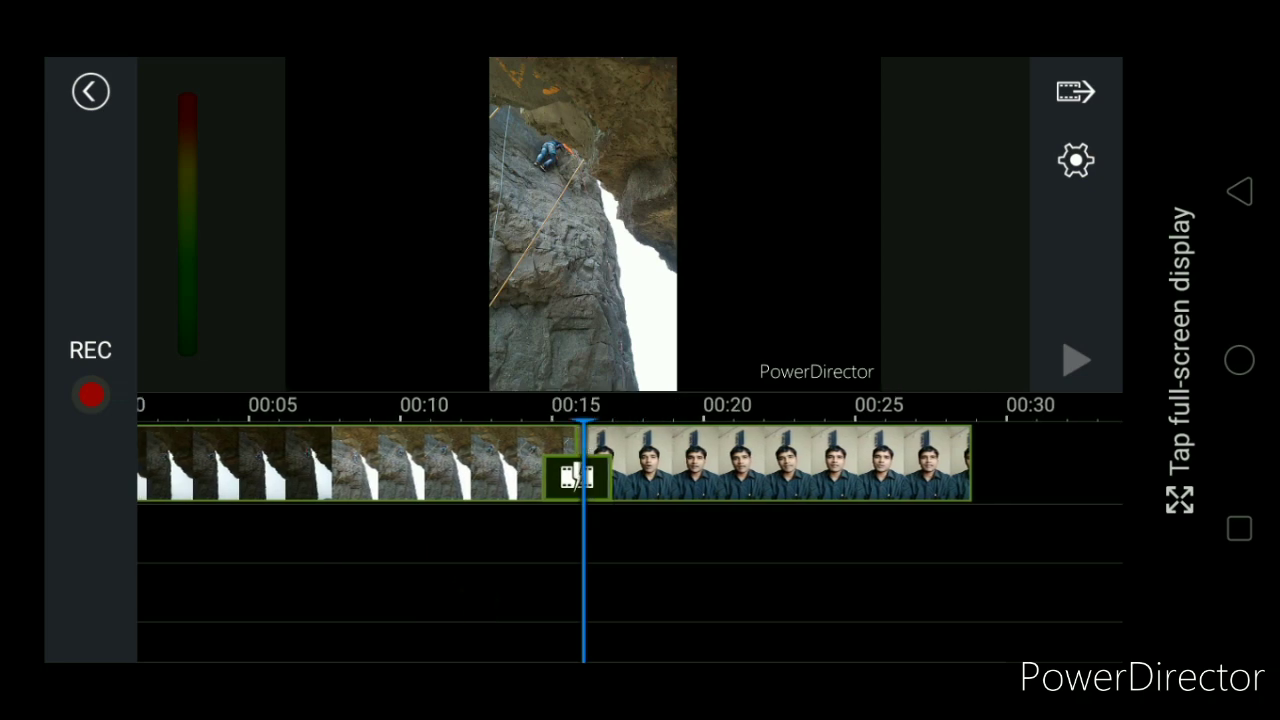
left_click(780, 460)
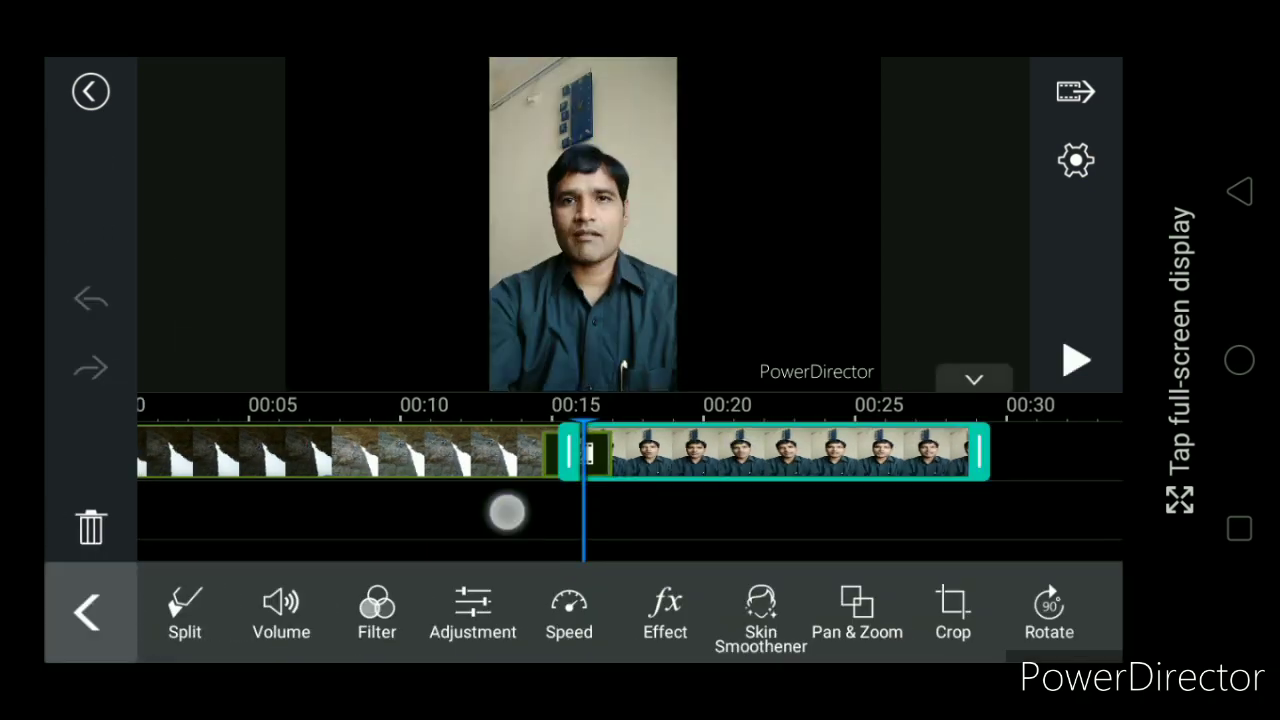
left_click(87, 612)
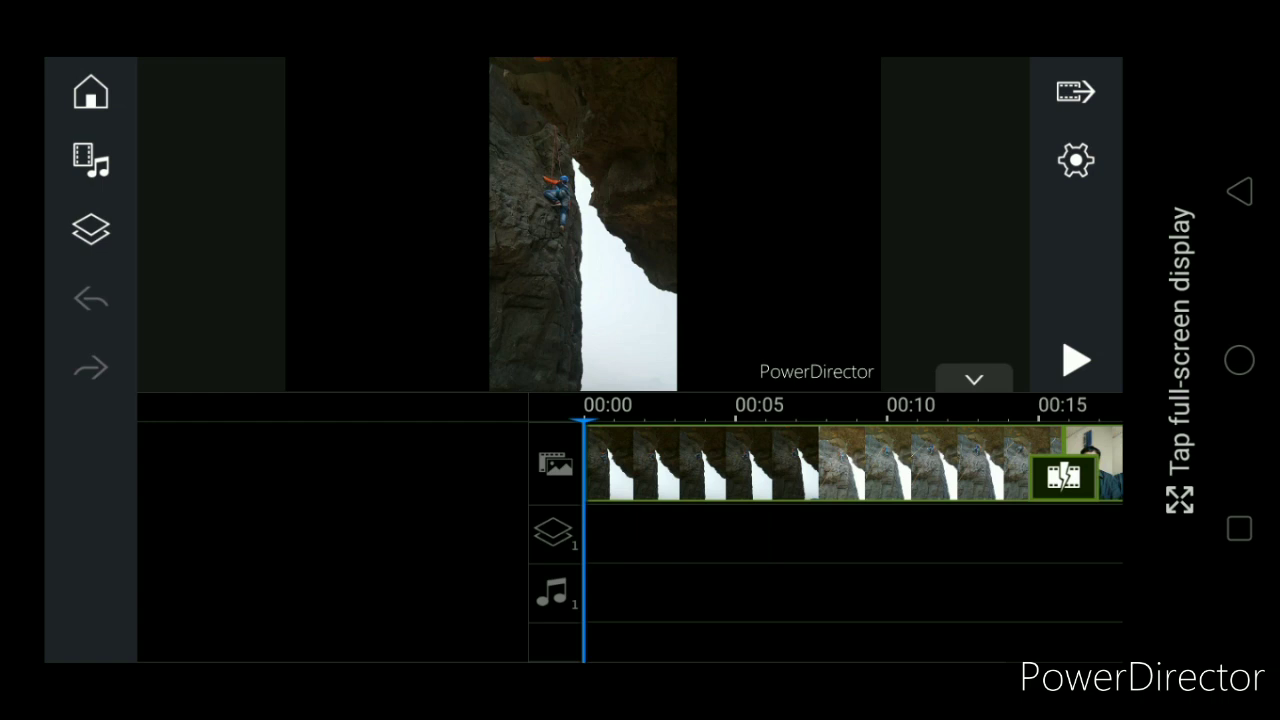
Reopen the audio media library and start a Voice-Over recording.
left_click(90, 160)
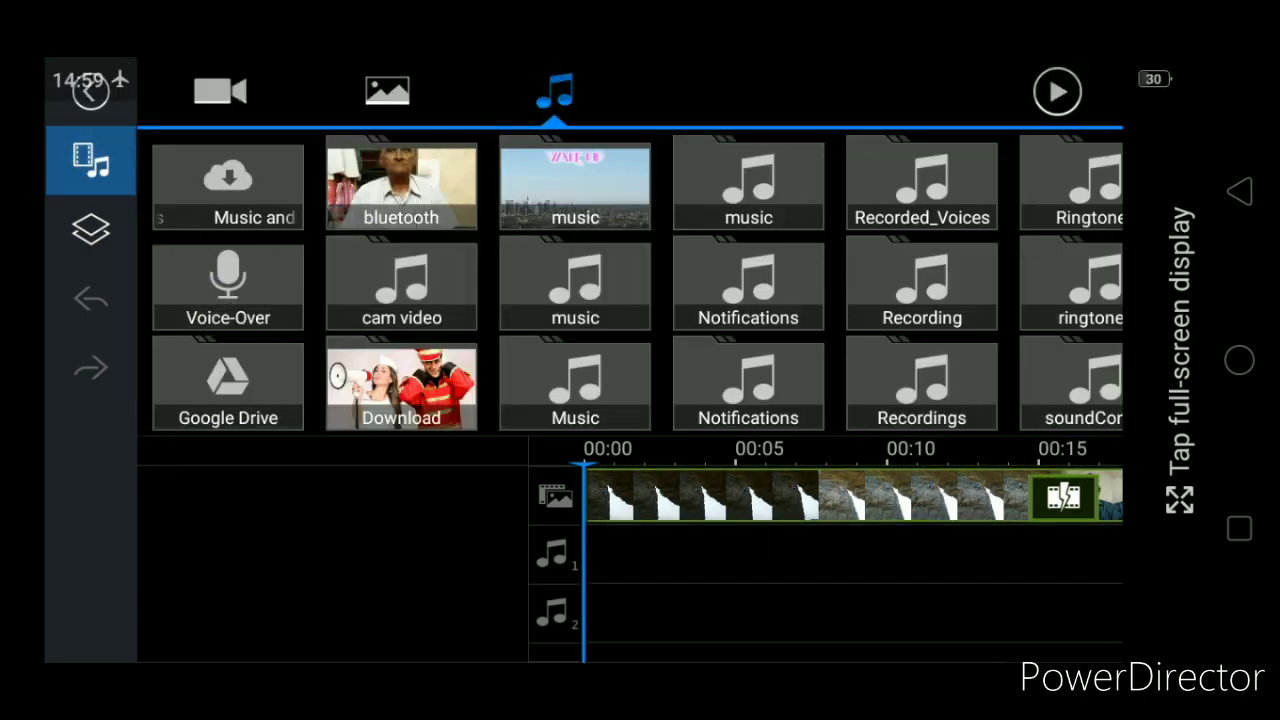
left_click(227, 285)
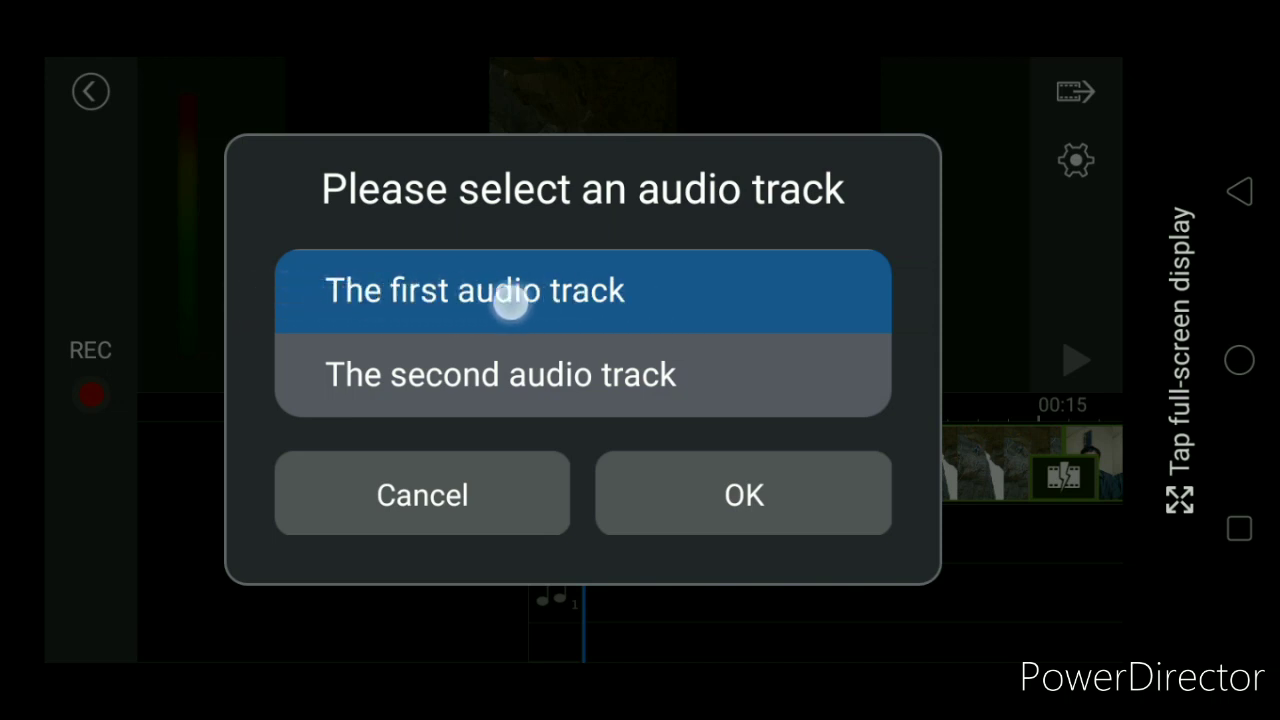
mouse_move(265, 332)
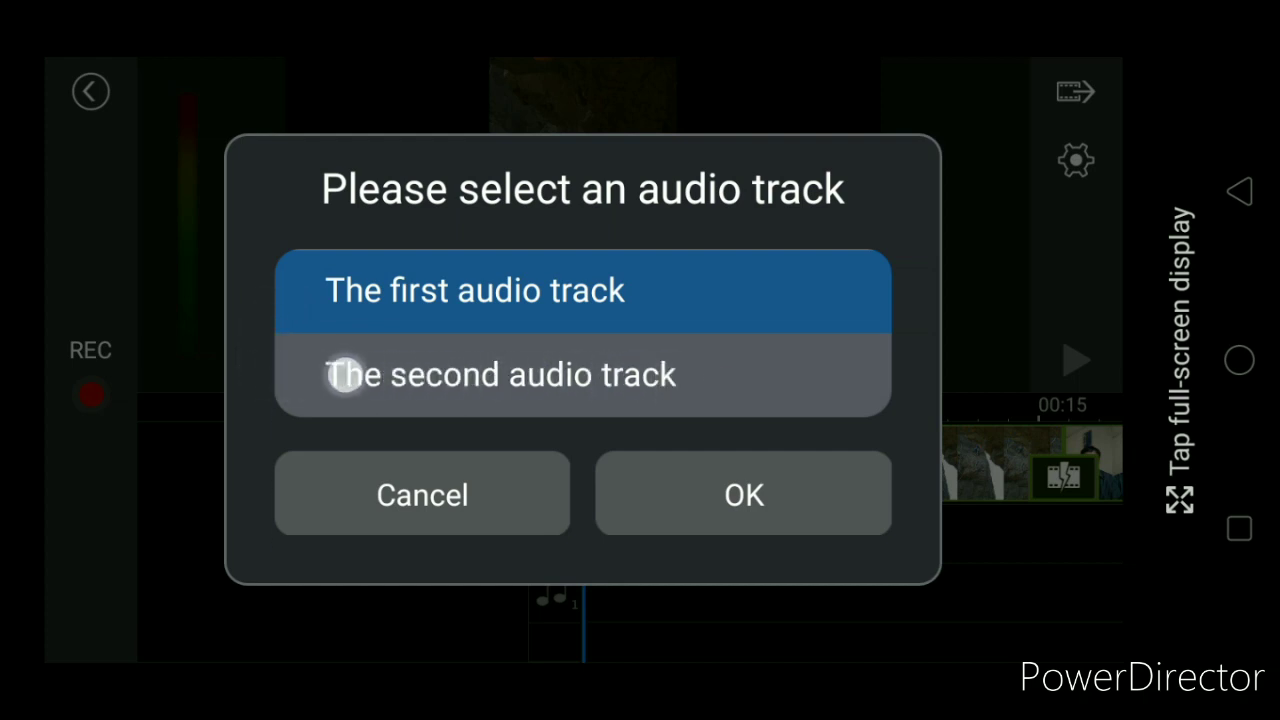
mouse_move(565, 378)
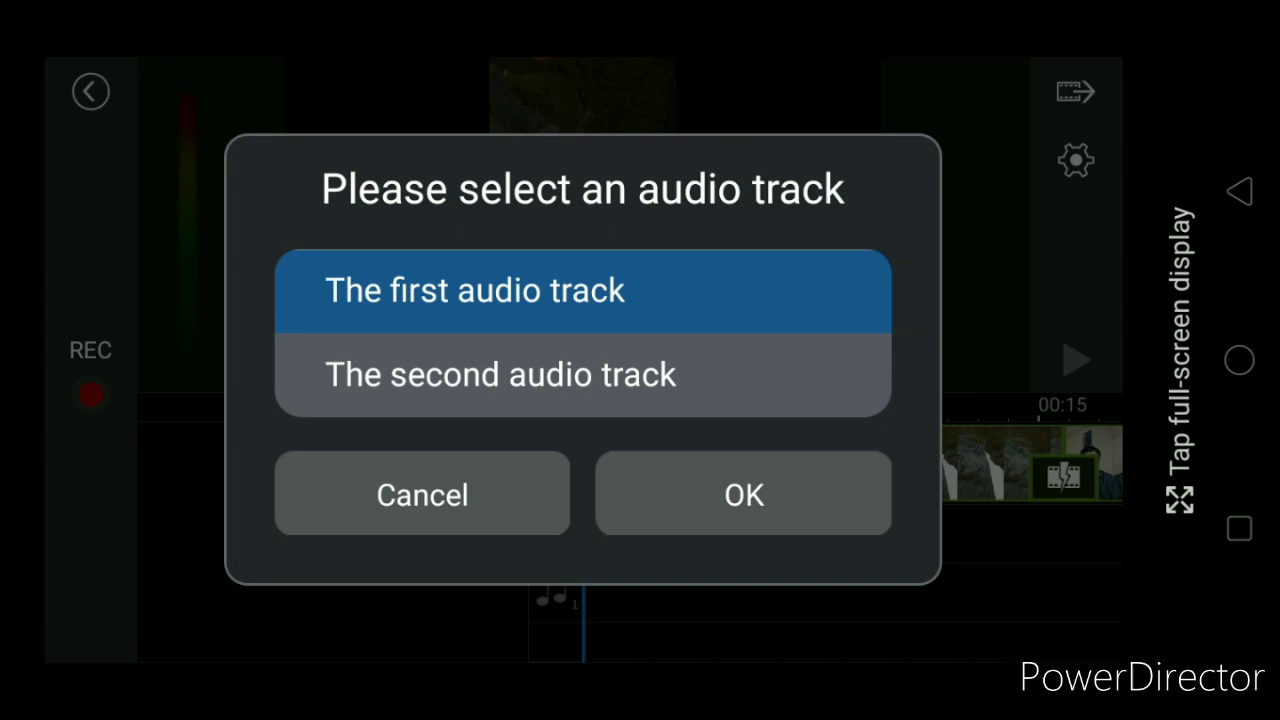
Record narration onto the first audio track, dismissing the screen-recording warning.
left_click(743, 493)
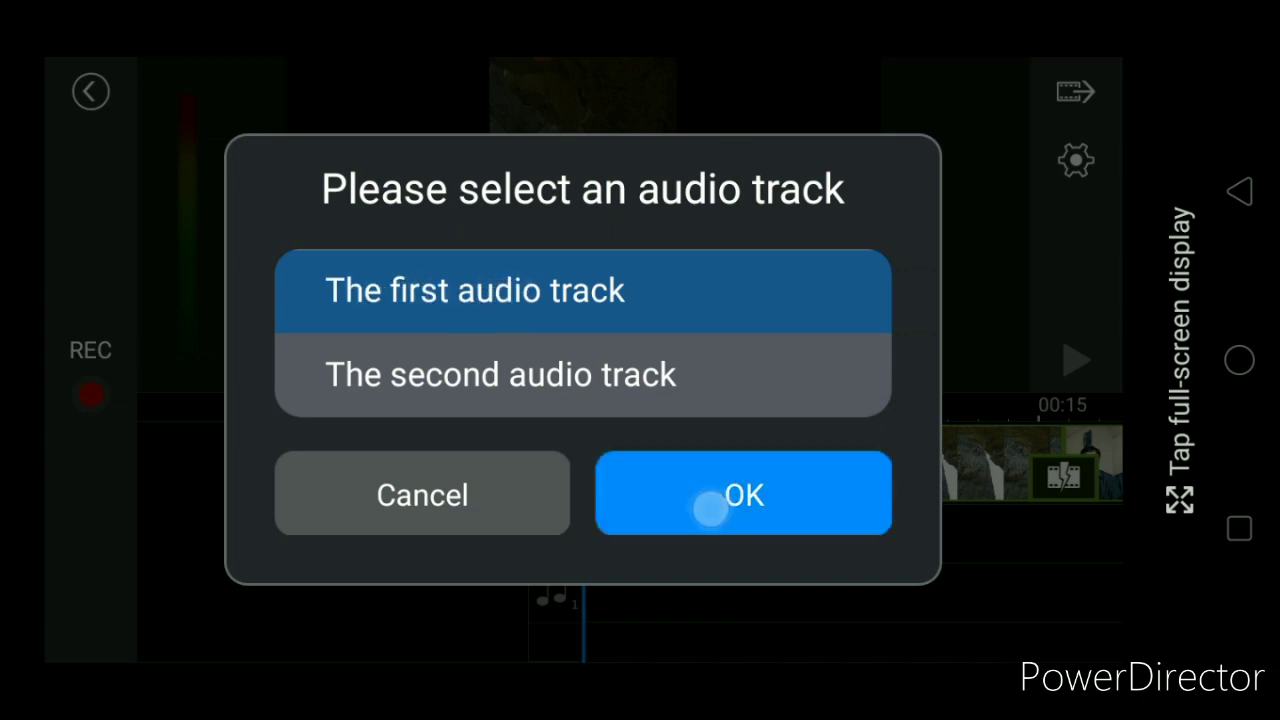
left_click(743, 493)
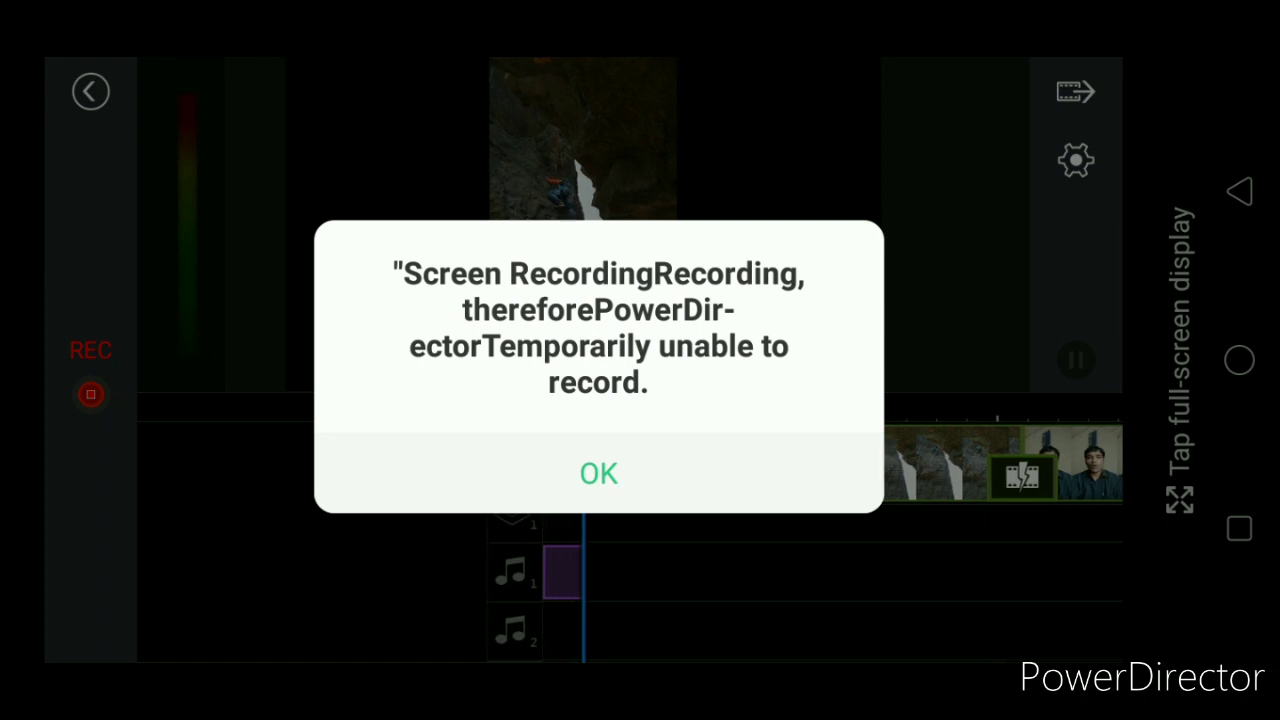
left_click(598, 473)
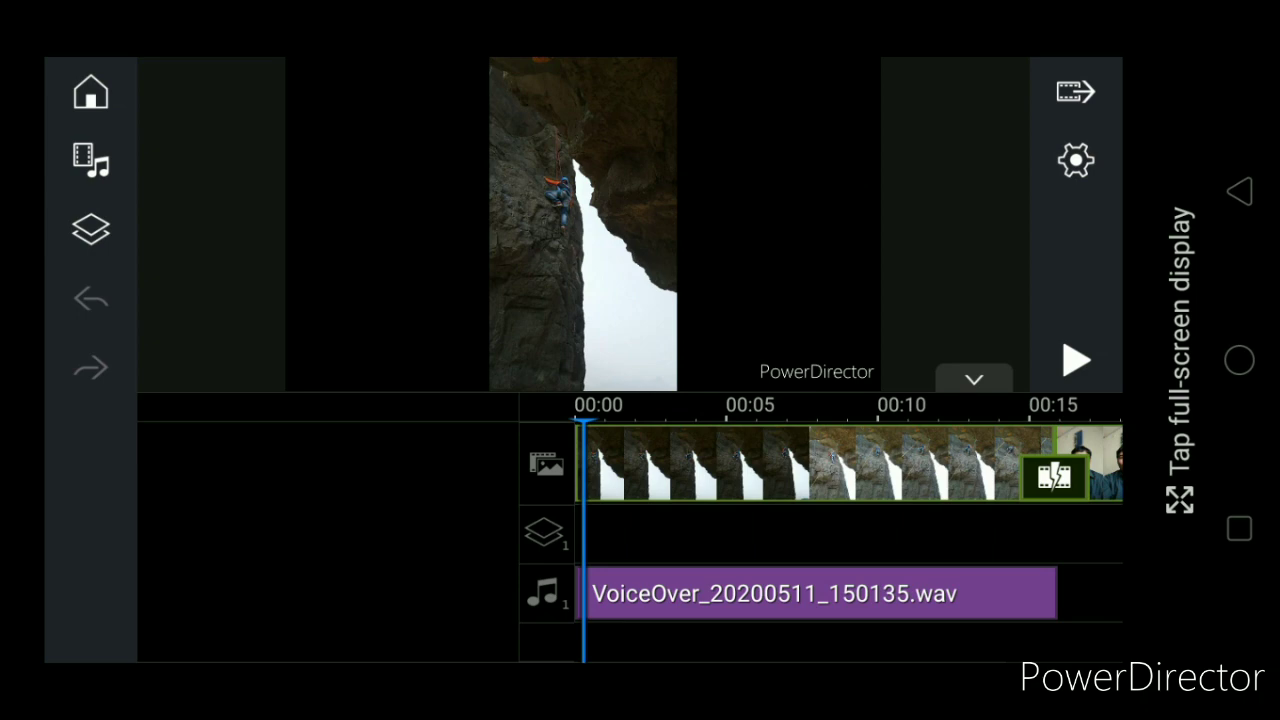
Open the mixing levels for all tracks from the voice-over clip's Volume settings.
left_click(670, 592)
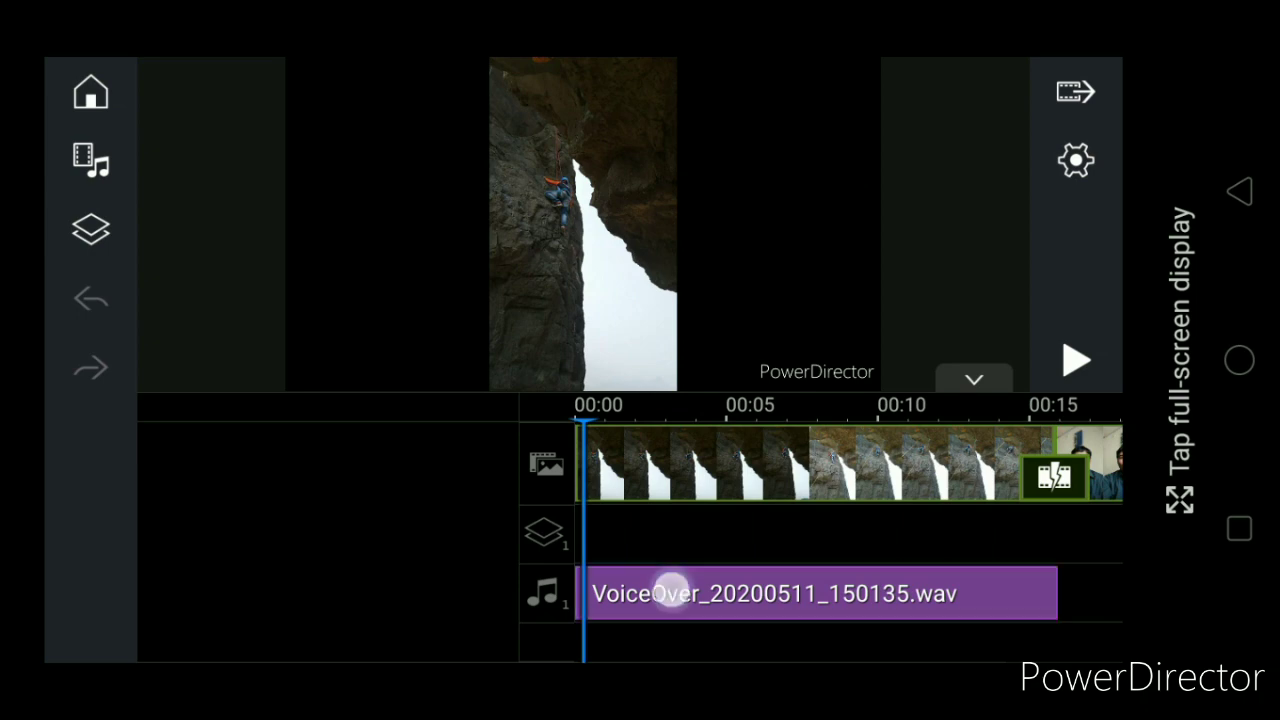
left_click(818, 592)
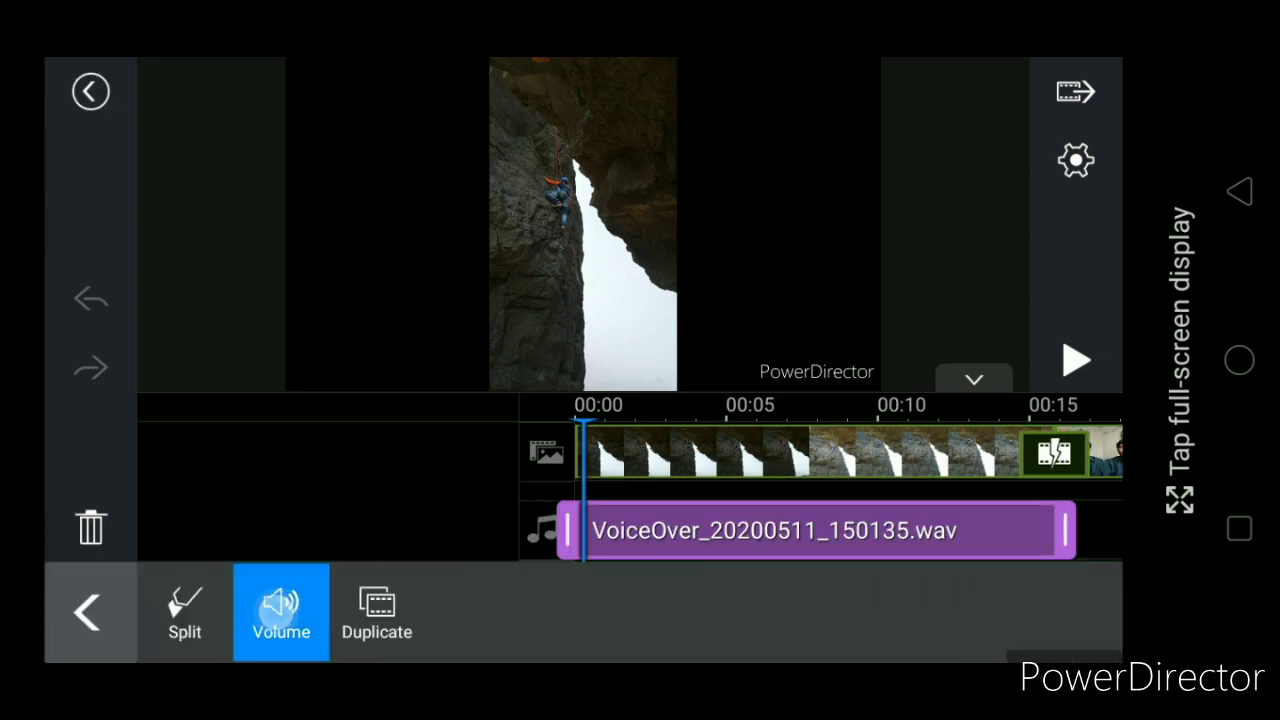
left_click(281, 612)
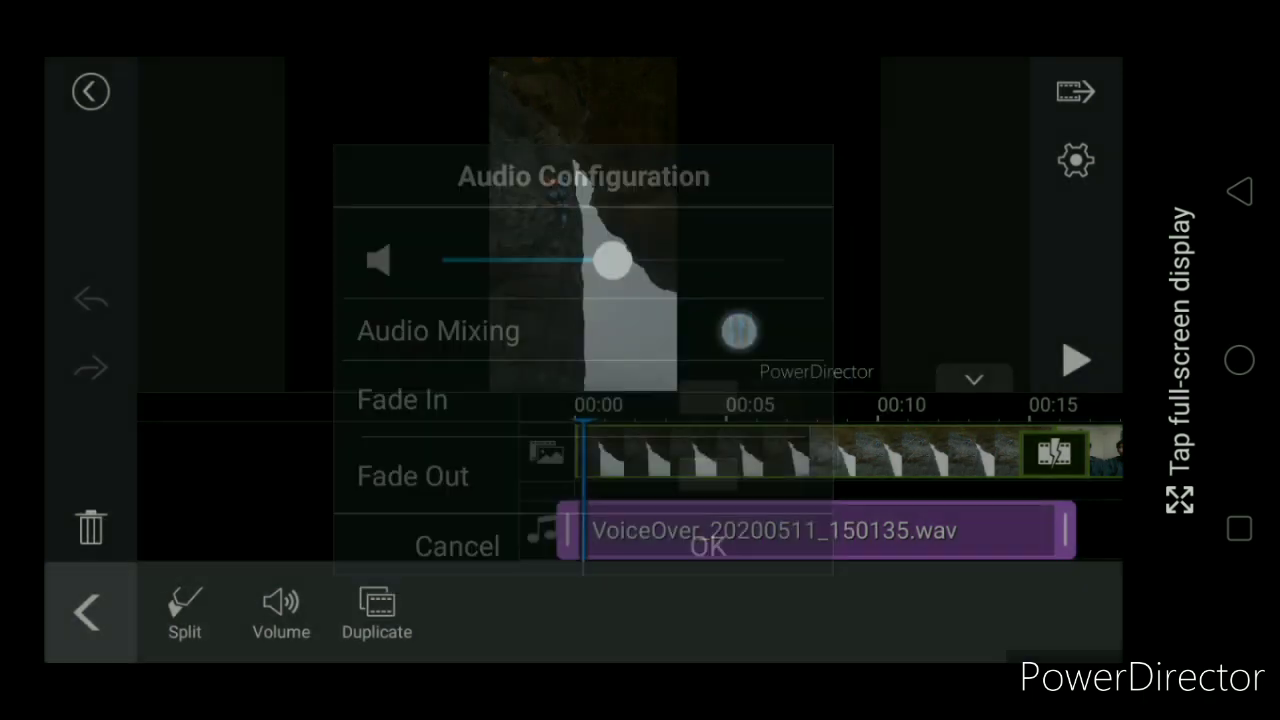
left_click(438, 331)
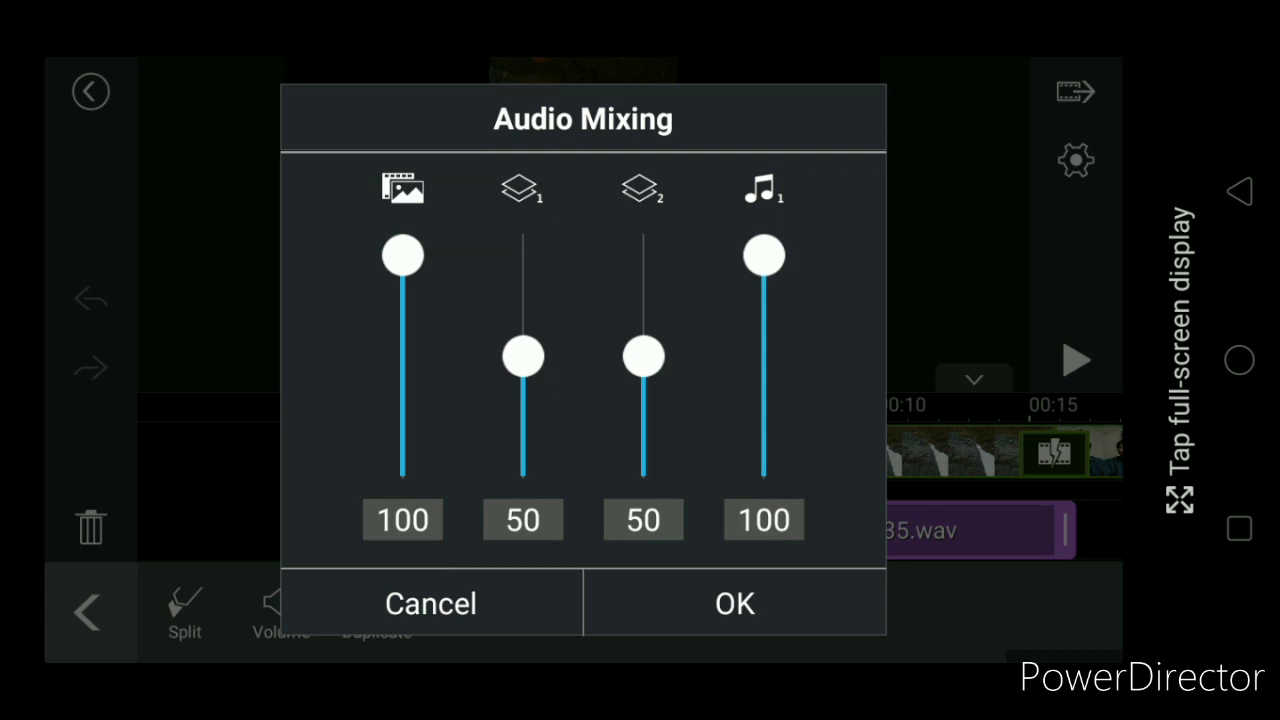
Lower the original video audio to about 30 and set narration to 98.
left_click_drag(402, 255, 402, 400)
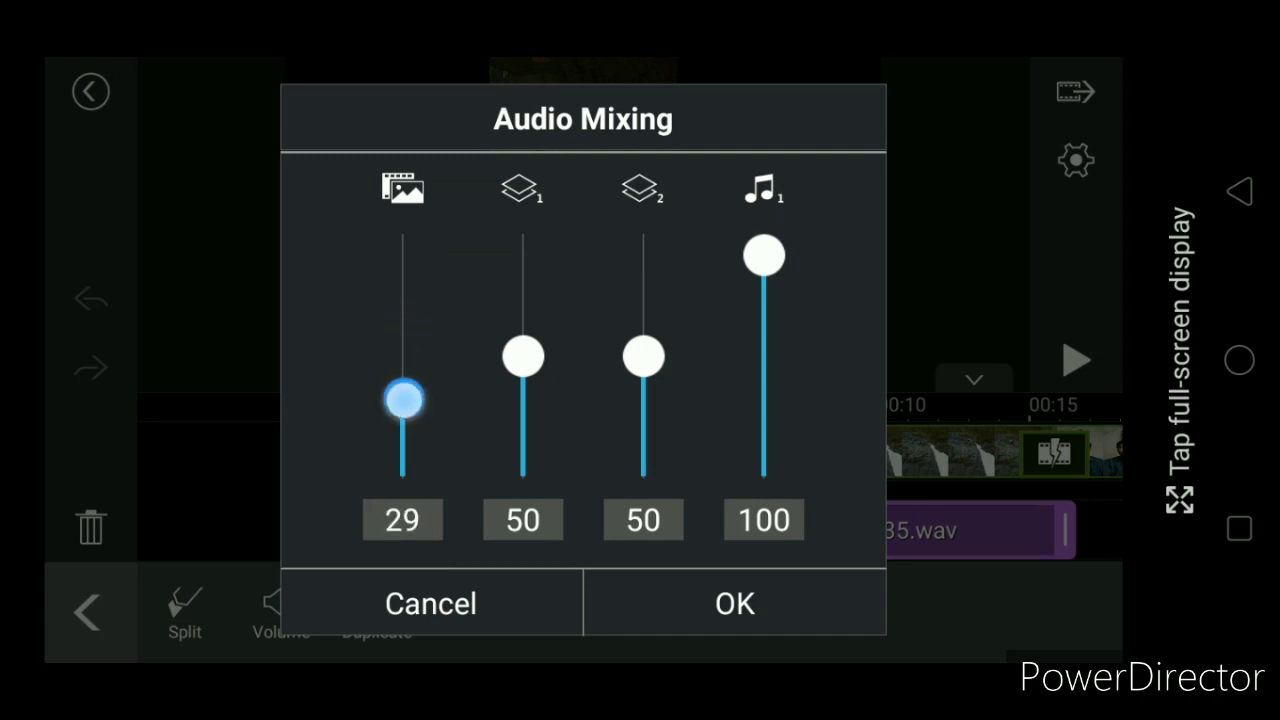
left_click_drag(402, 398, 402, 253)
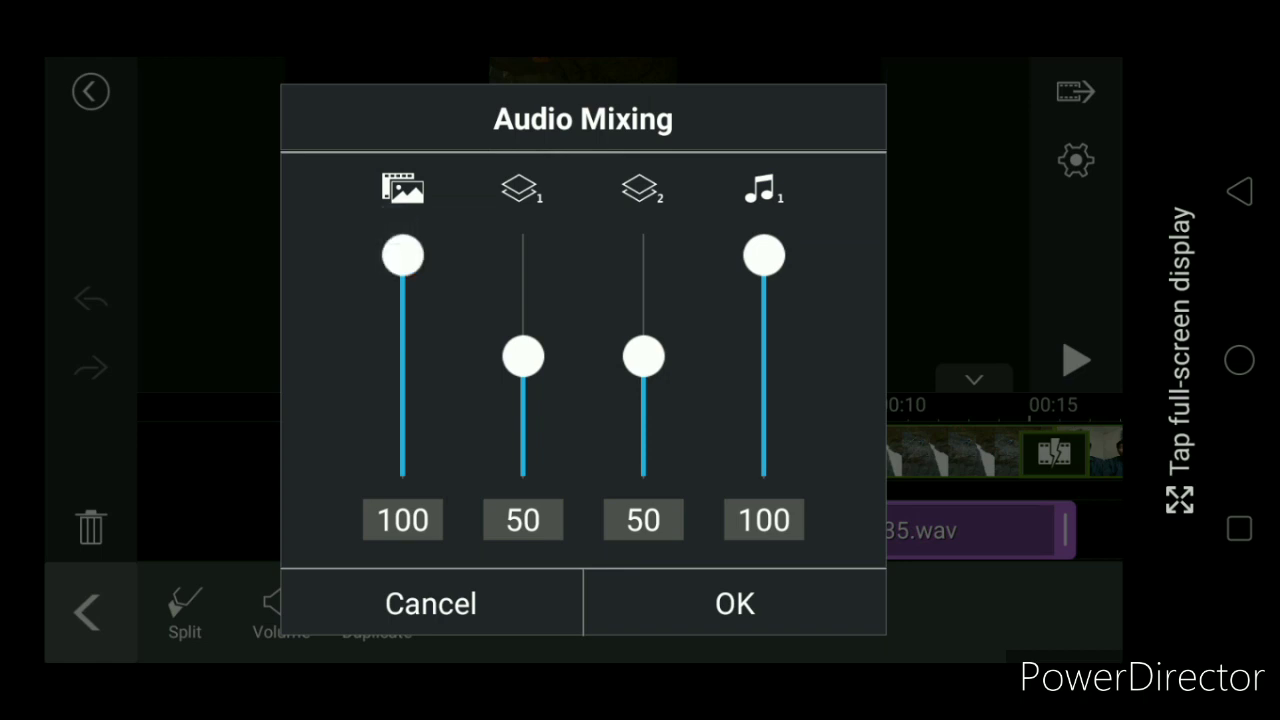
left_click_drag(763, 253, 763, 280)
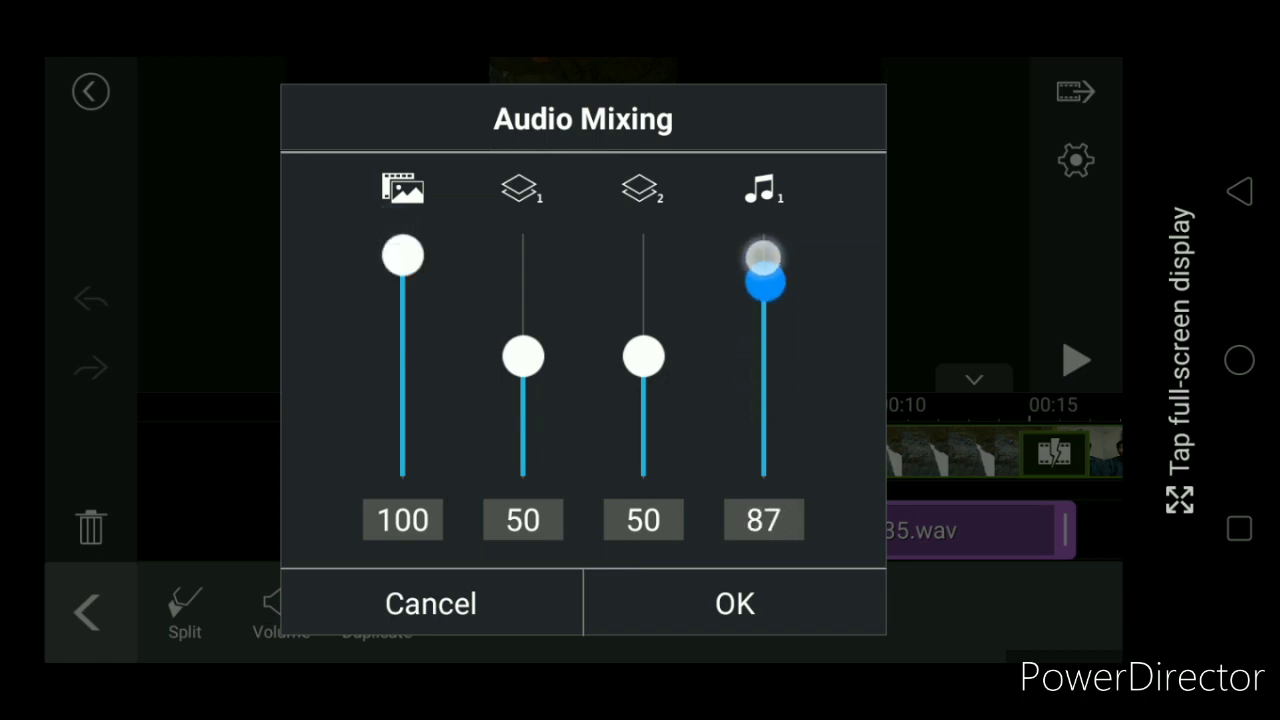
left_click_drag(763, 275, 763, 258)
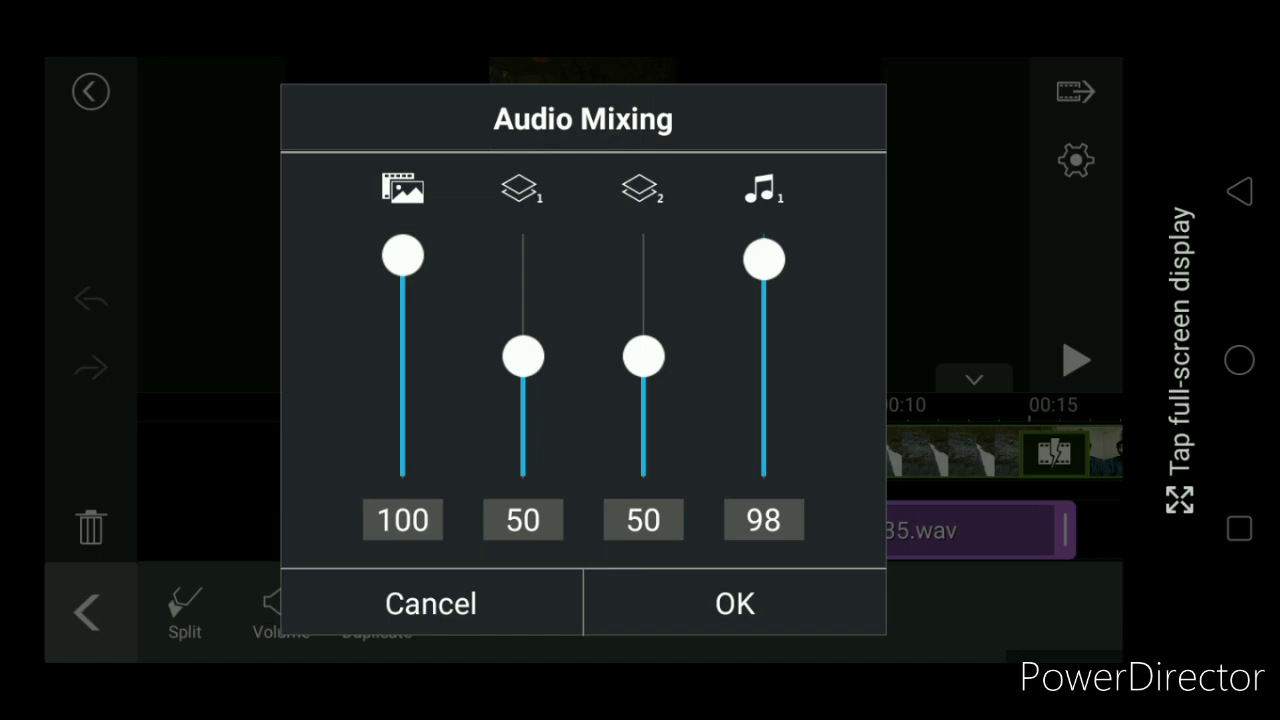
left_click_drag(402, 255, 402, 425)
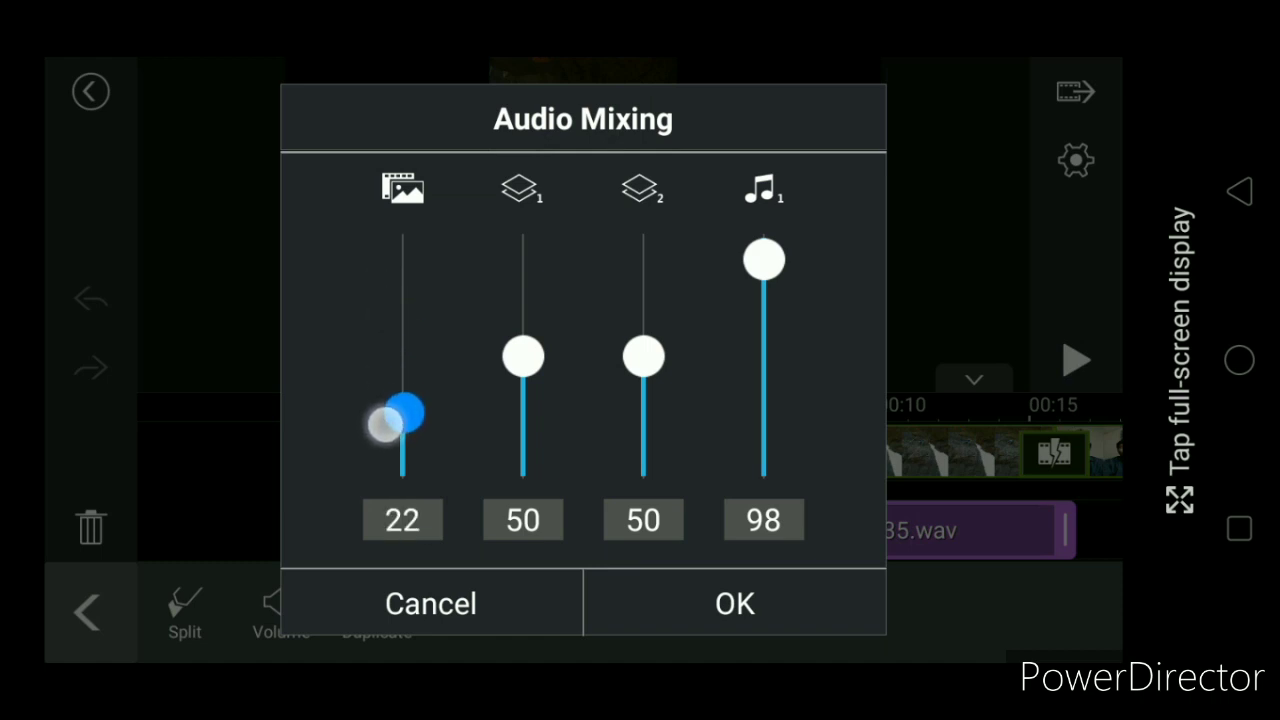
left_click_drag(400, 420, 400, 418)
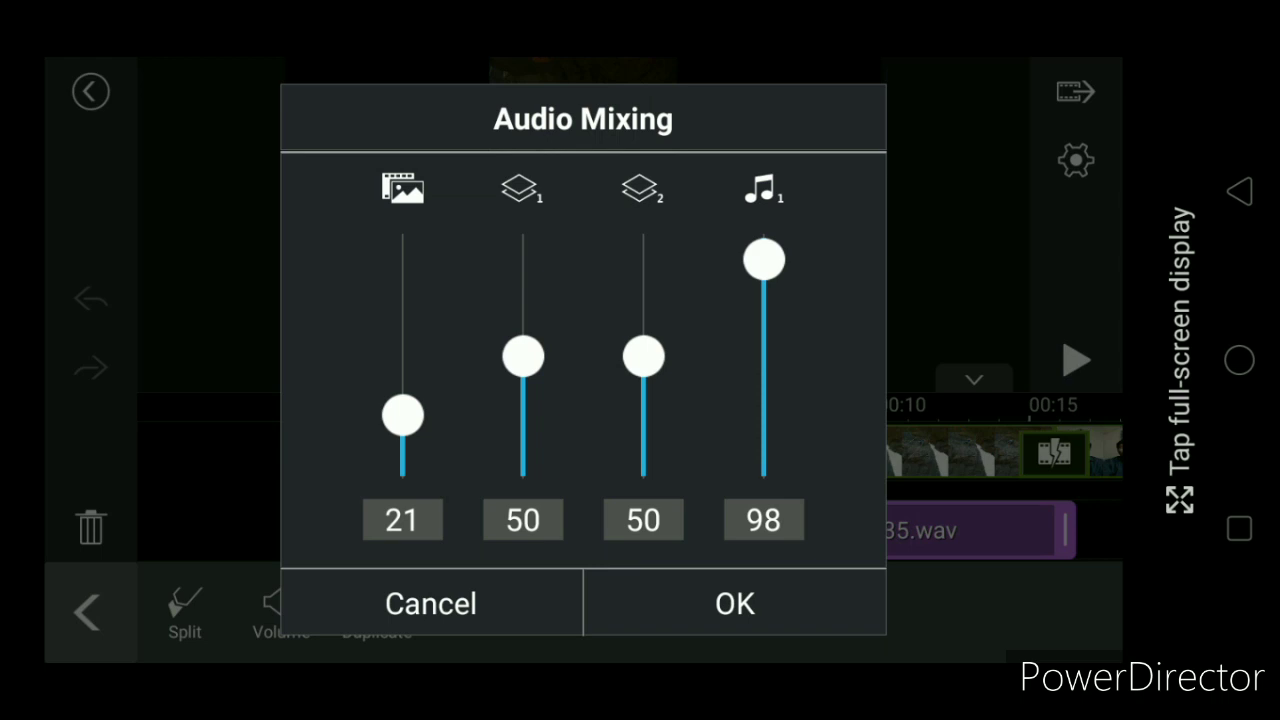
left_click_drag(401, 415, 401, 410)
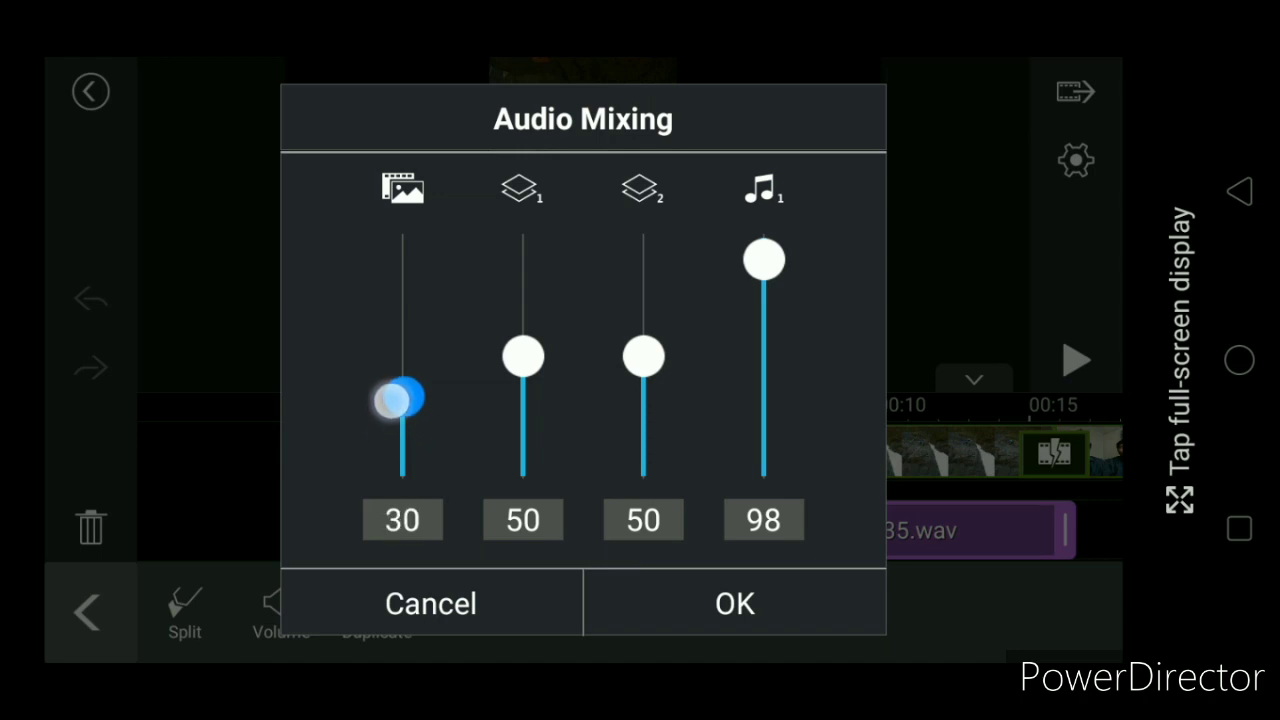
Bring the video audio down to 25 and narration to 97.
left_click_drag(400, 400, 400, 395)
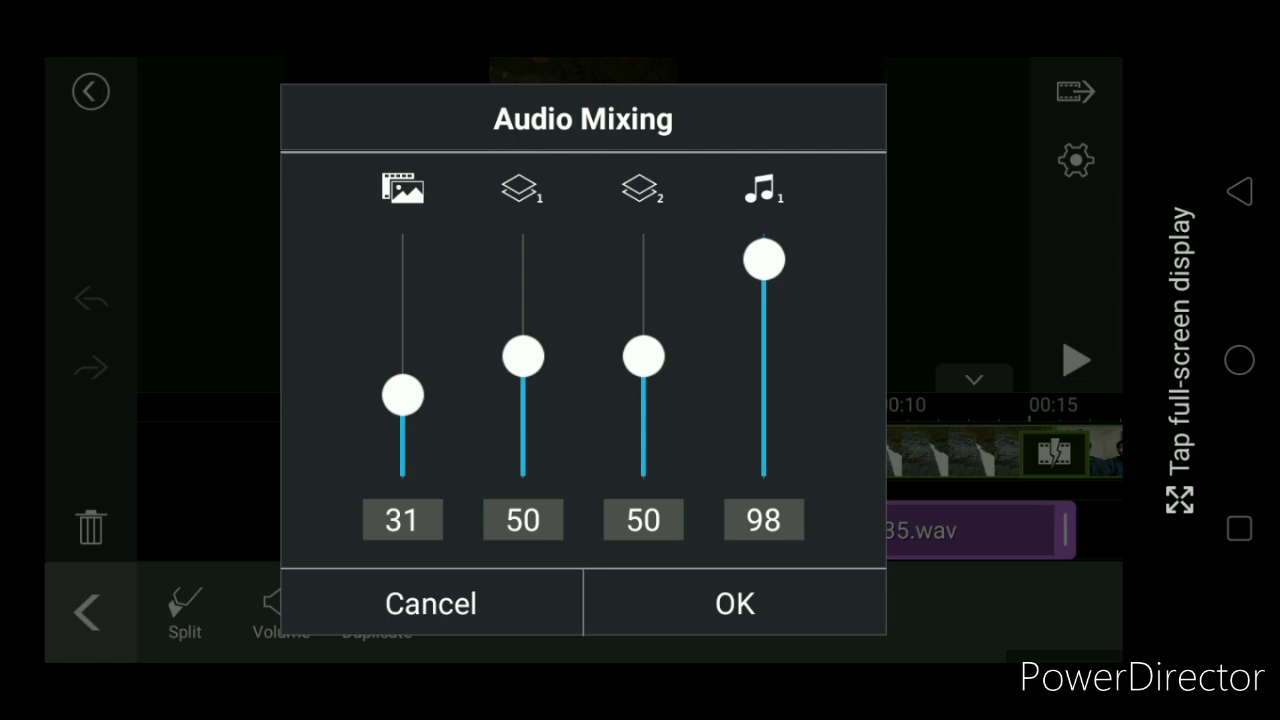
left_click_drag(402, 393, 402, 405)
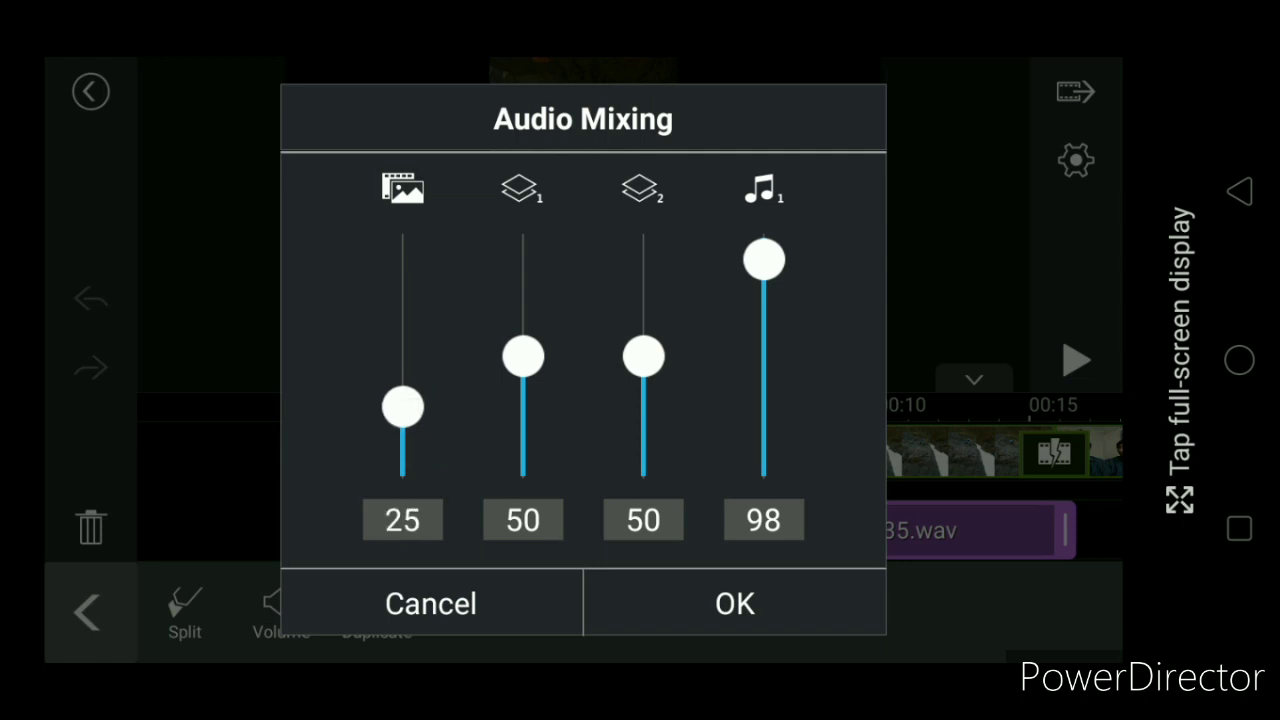
left_click_drag(764, 258, 764, 265)
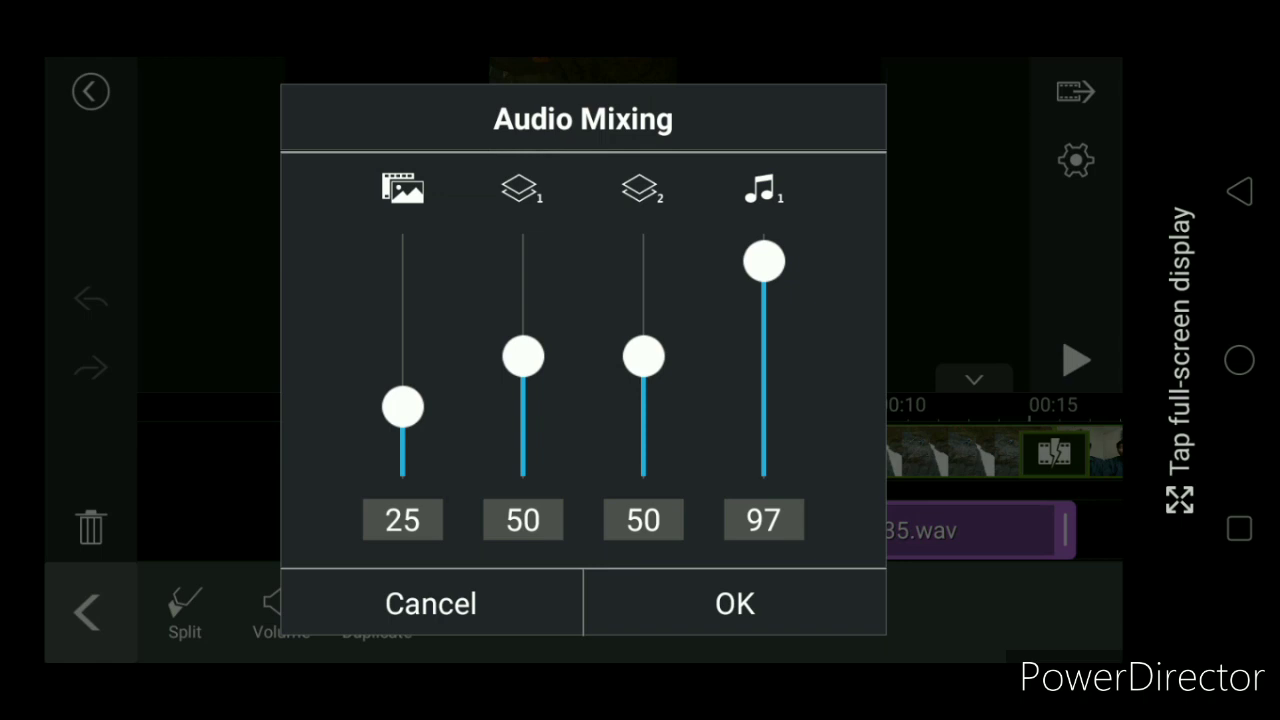
Try several slider levels, ending with narration at 100 and video audio at 31.
left_click_drag(763, 263, 763, 275)
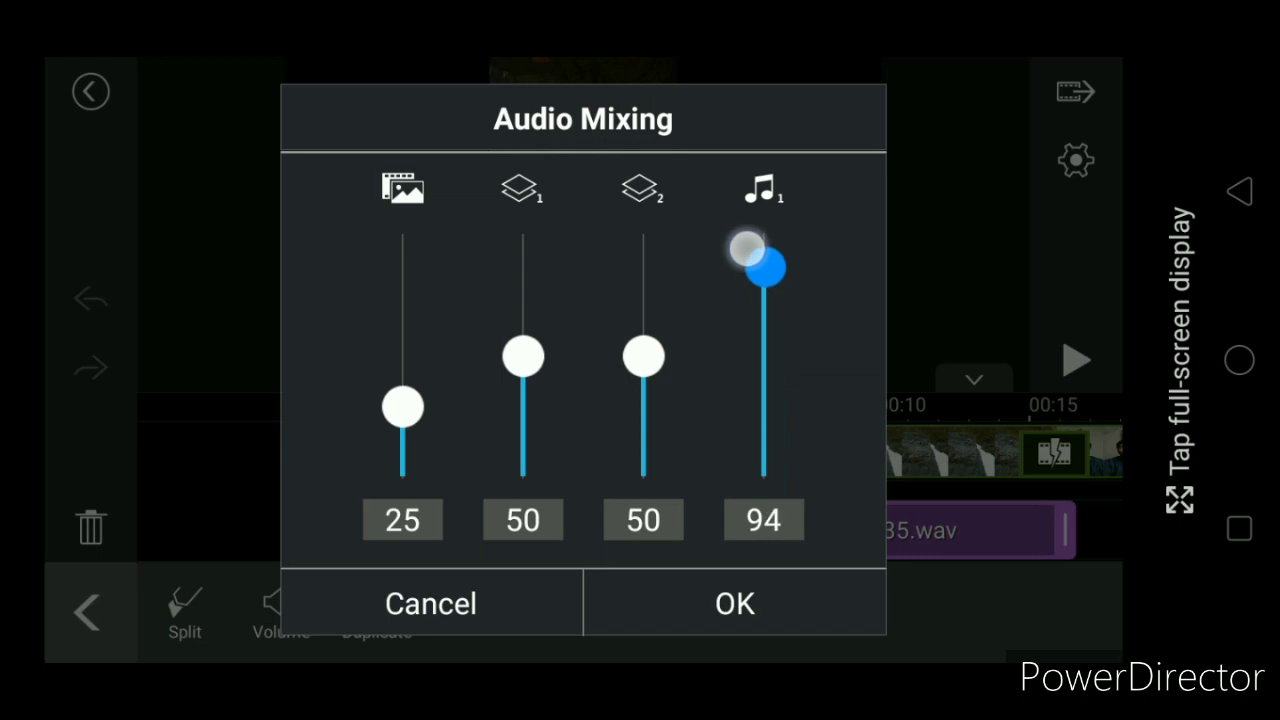
left_click_drag(760, 265, 763, 253)
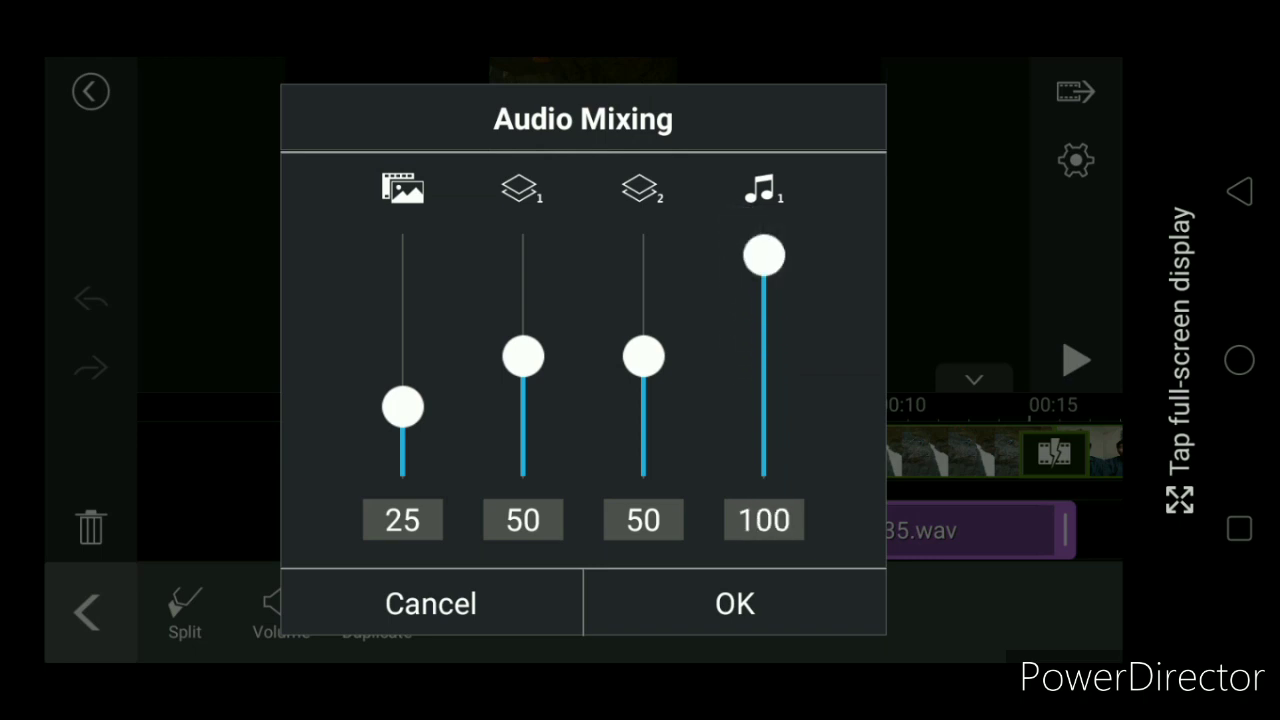
left_click_drag(402, 405, 402, 430)
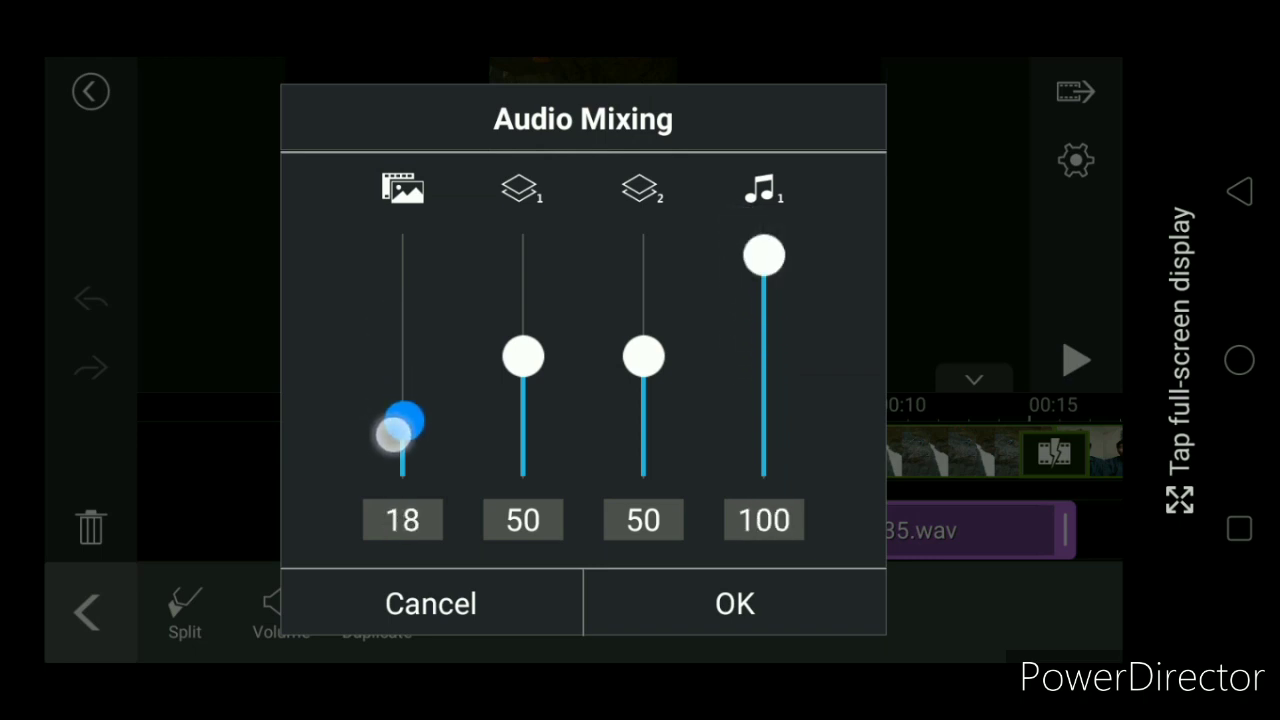
left_click_drag(400, 430, 400, 410)
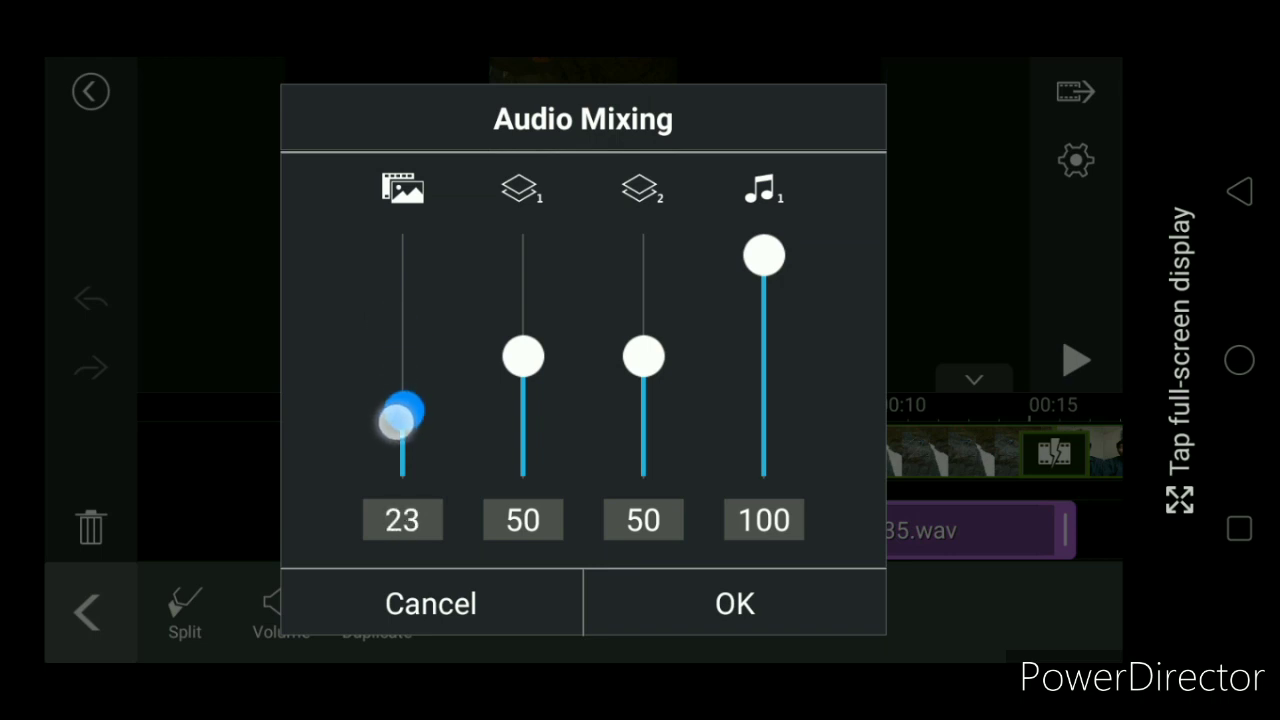
left_click_drag(402, 425, 402, 318)
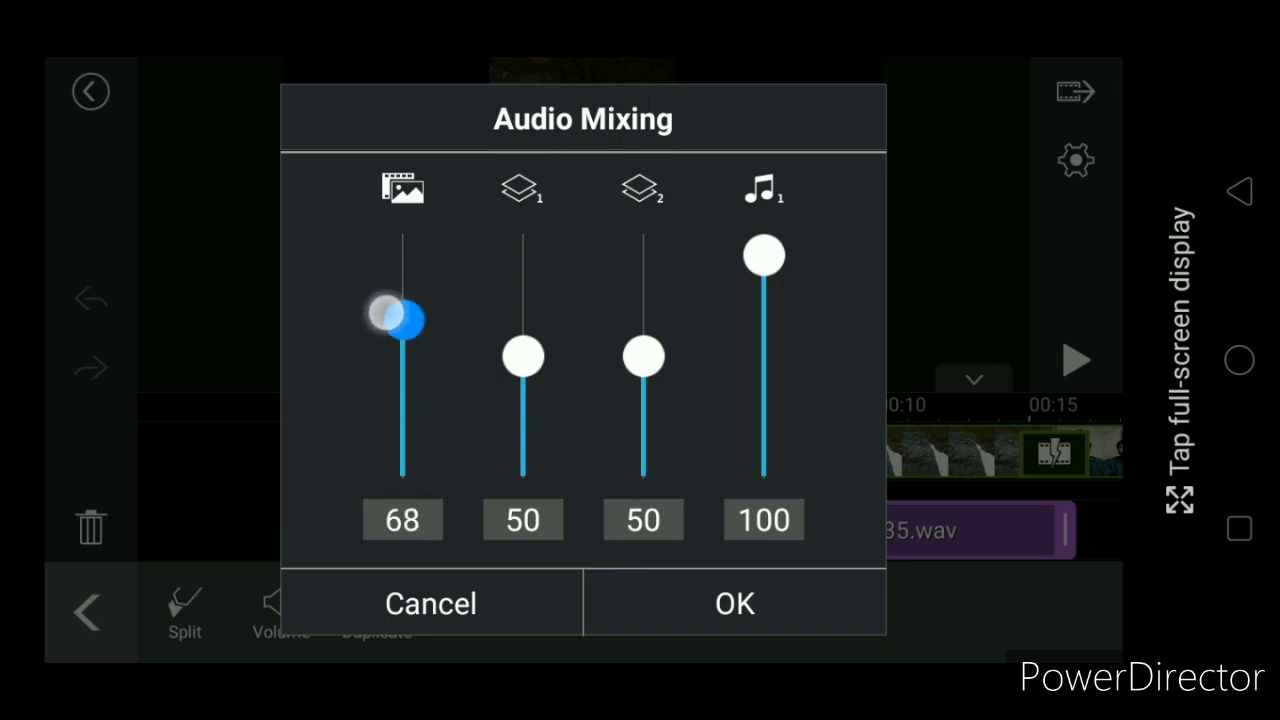
left_click_drag(402, 315, 402, 456)
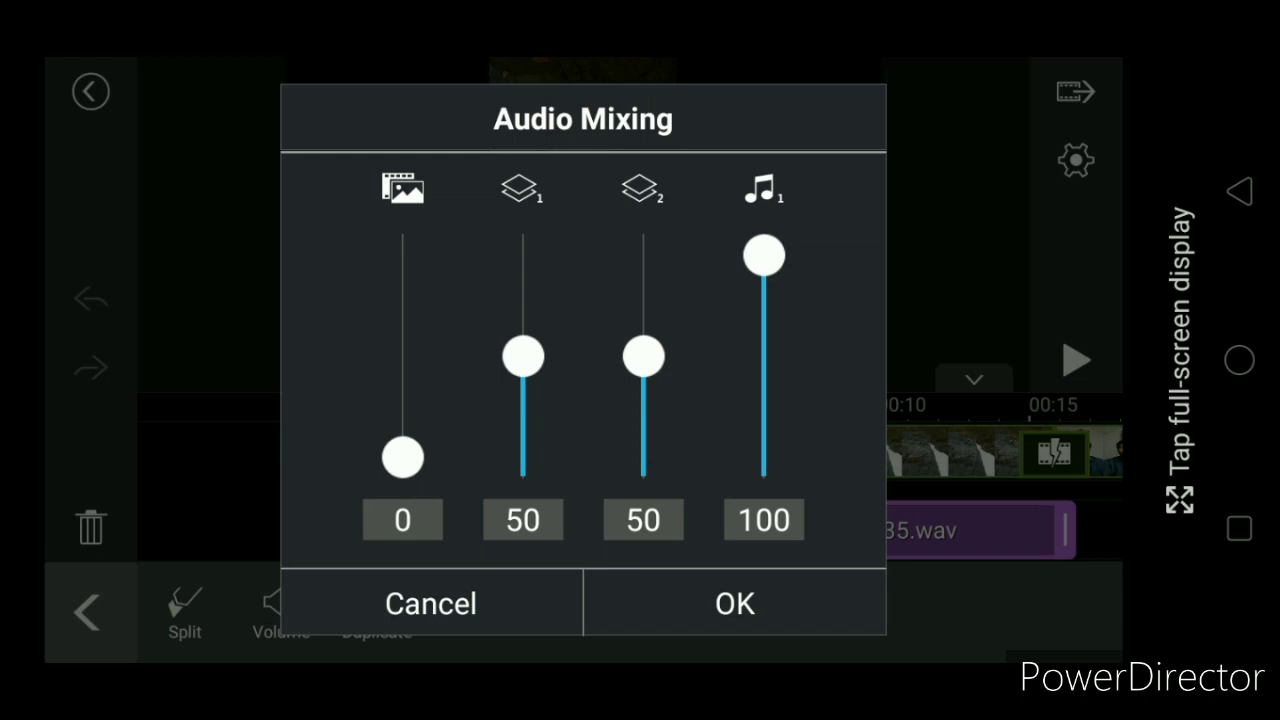
left_click_drag(763, 255, 763, 400)
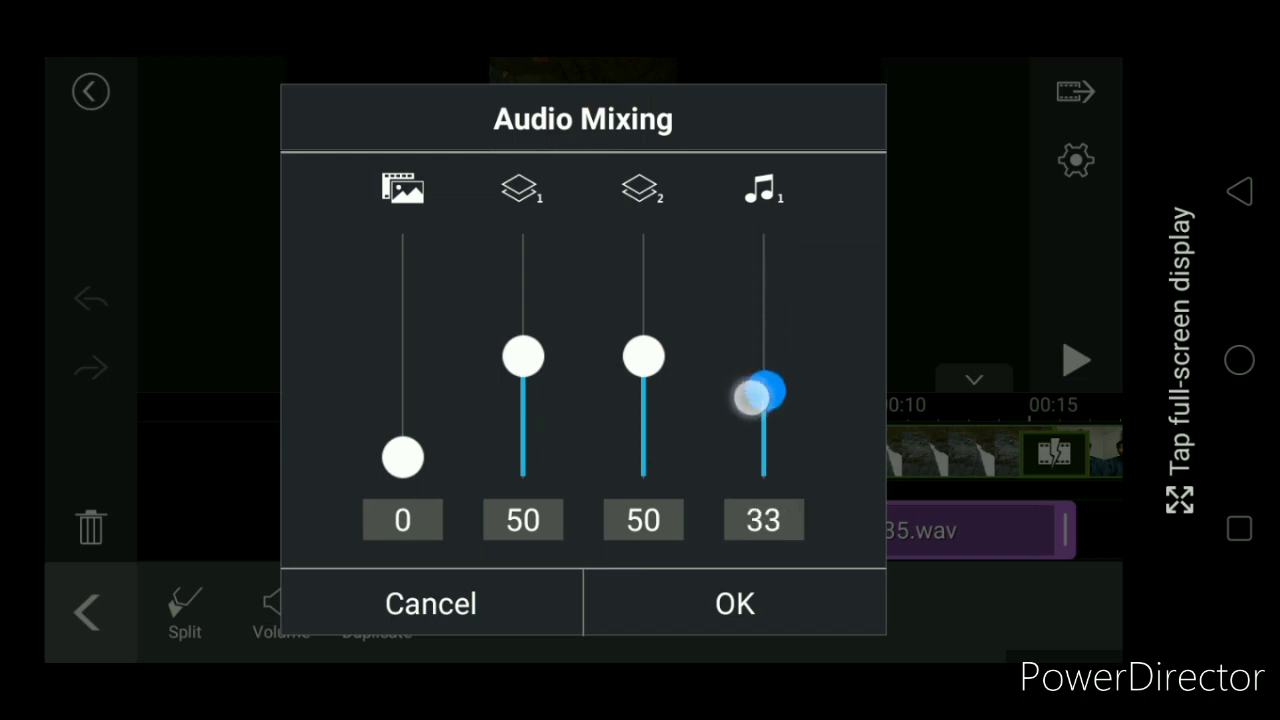
left_click_drag(763, 395, 763, 255)
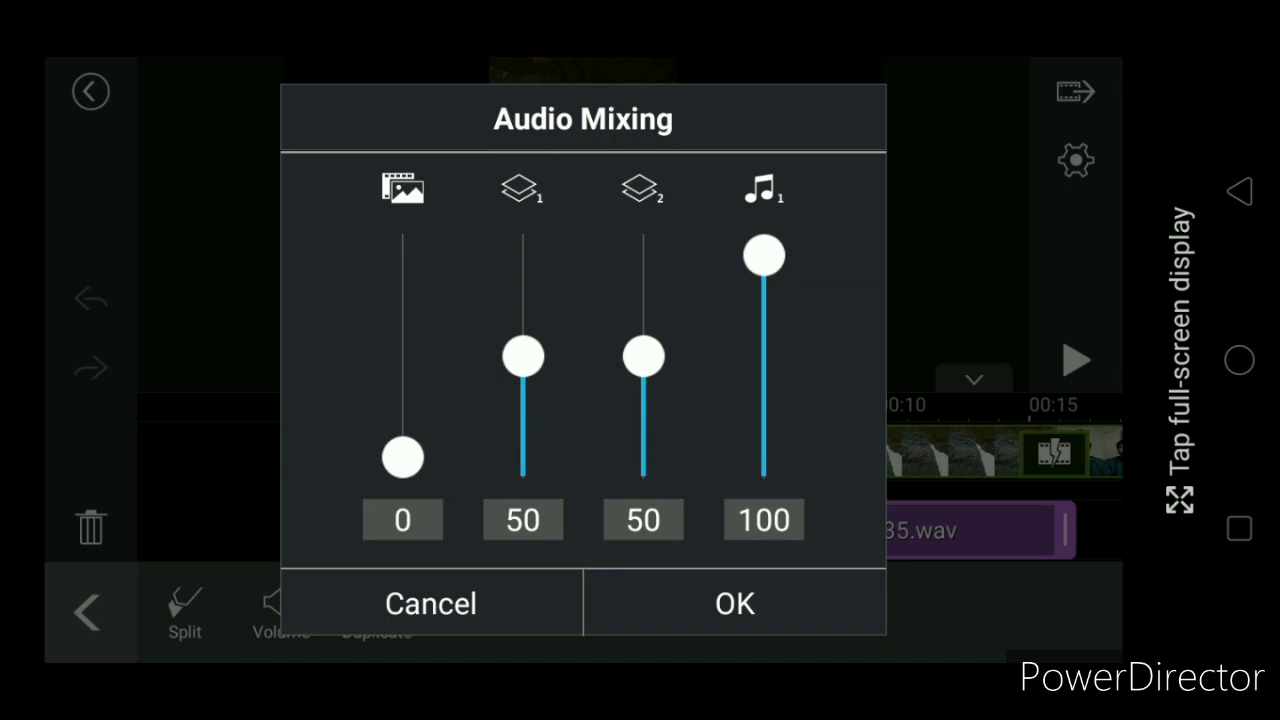
left_click_drag(402, 457, 402, 384)
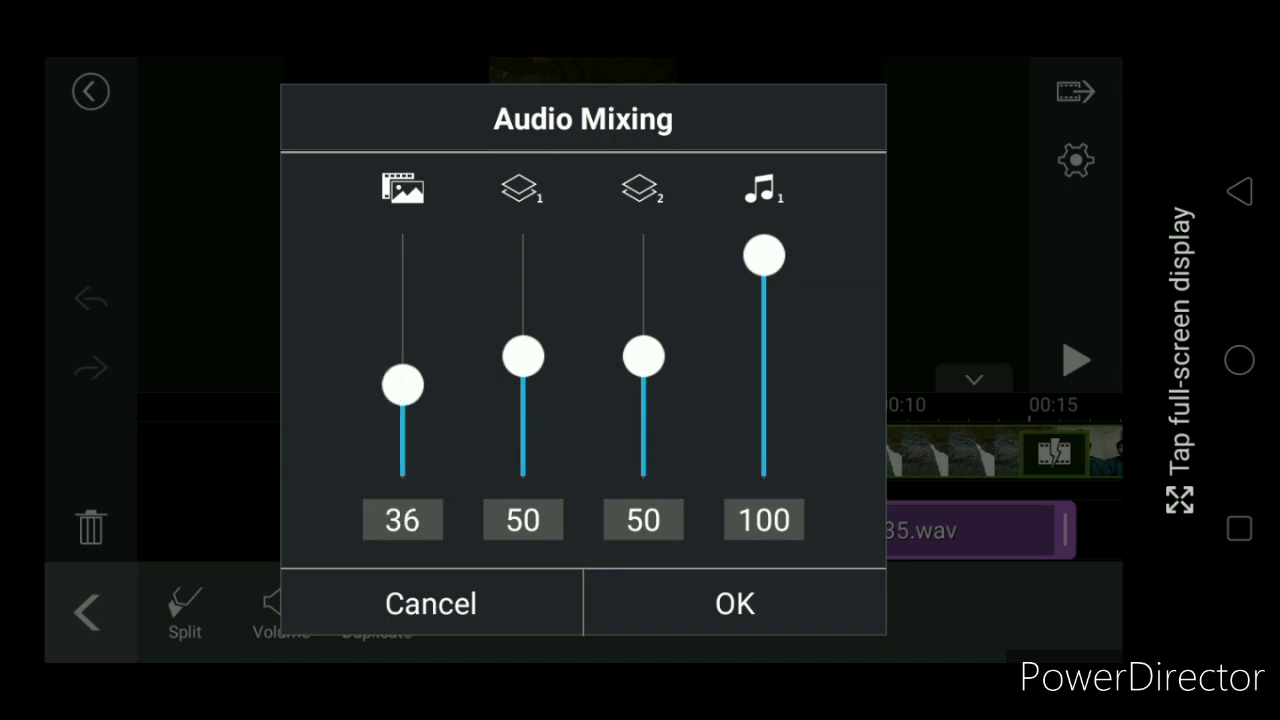
left_click_drag(401, 383, 403, 405)
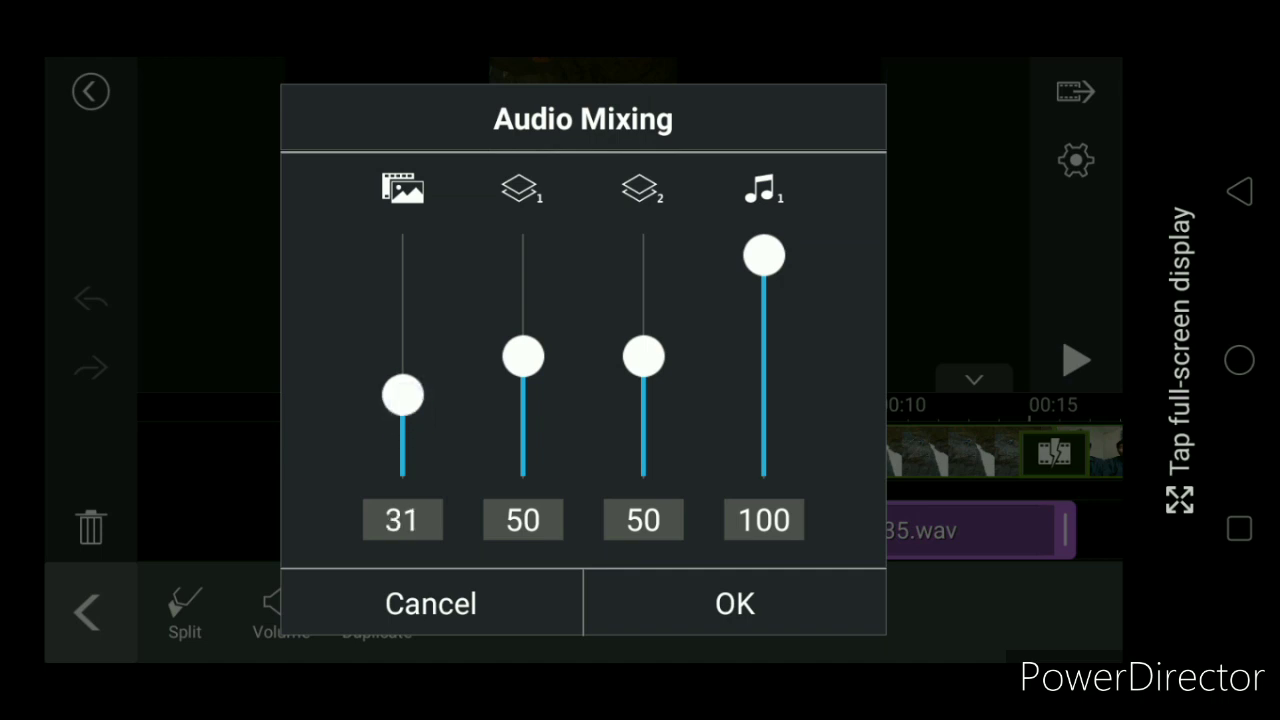
Apply the audio mix and bring up the Produce Video output options.
left_click(734, 603)
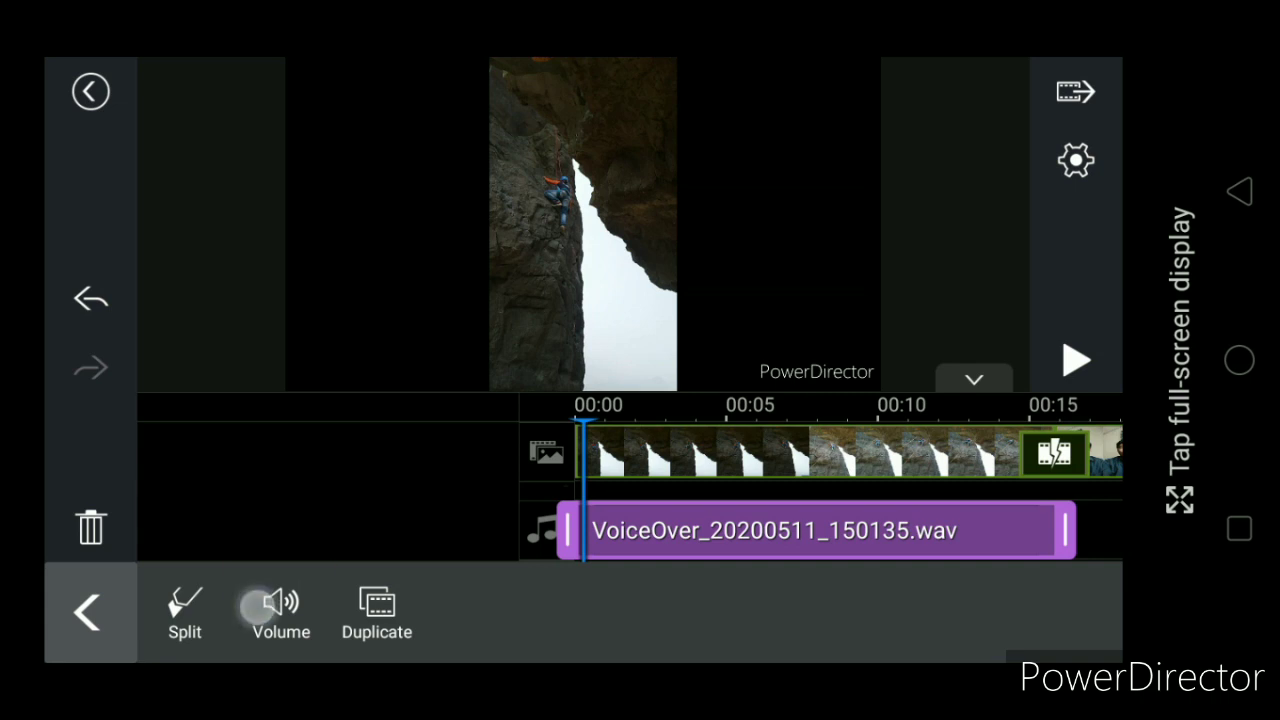
left_click(280, 610)
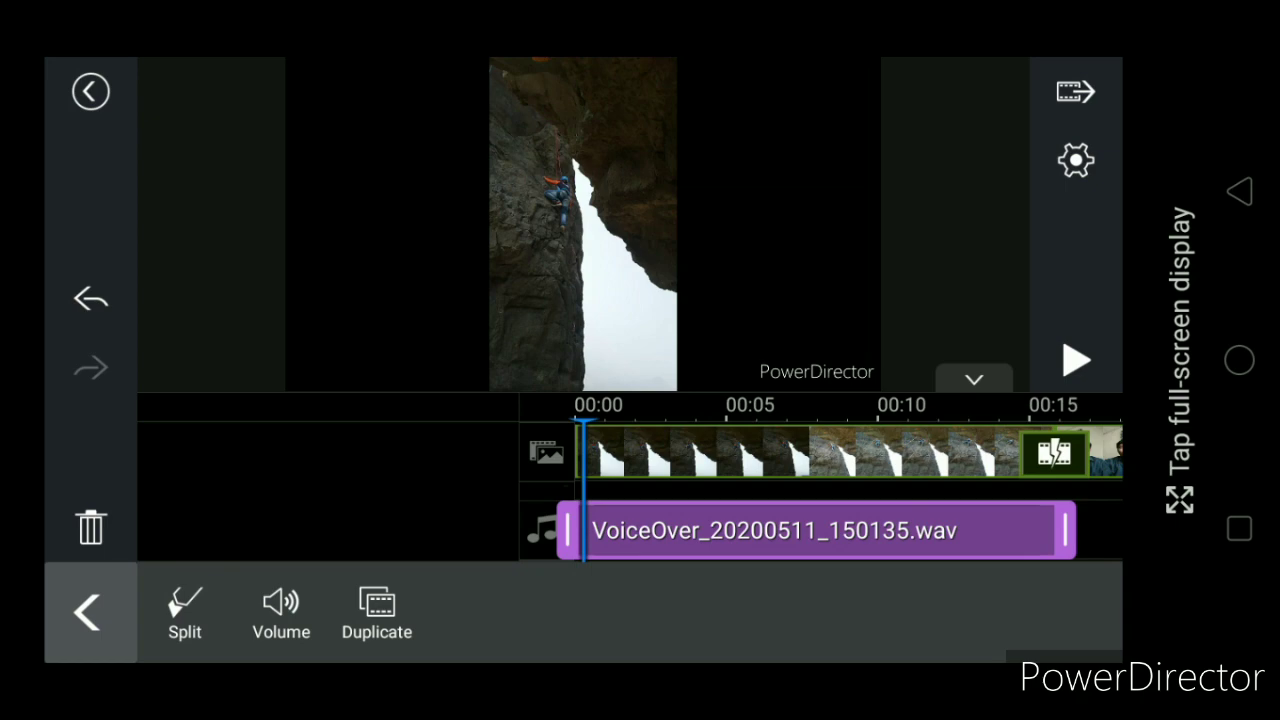
left_click(1076, 91)
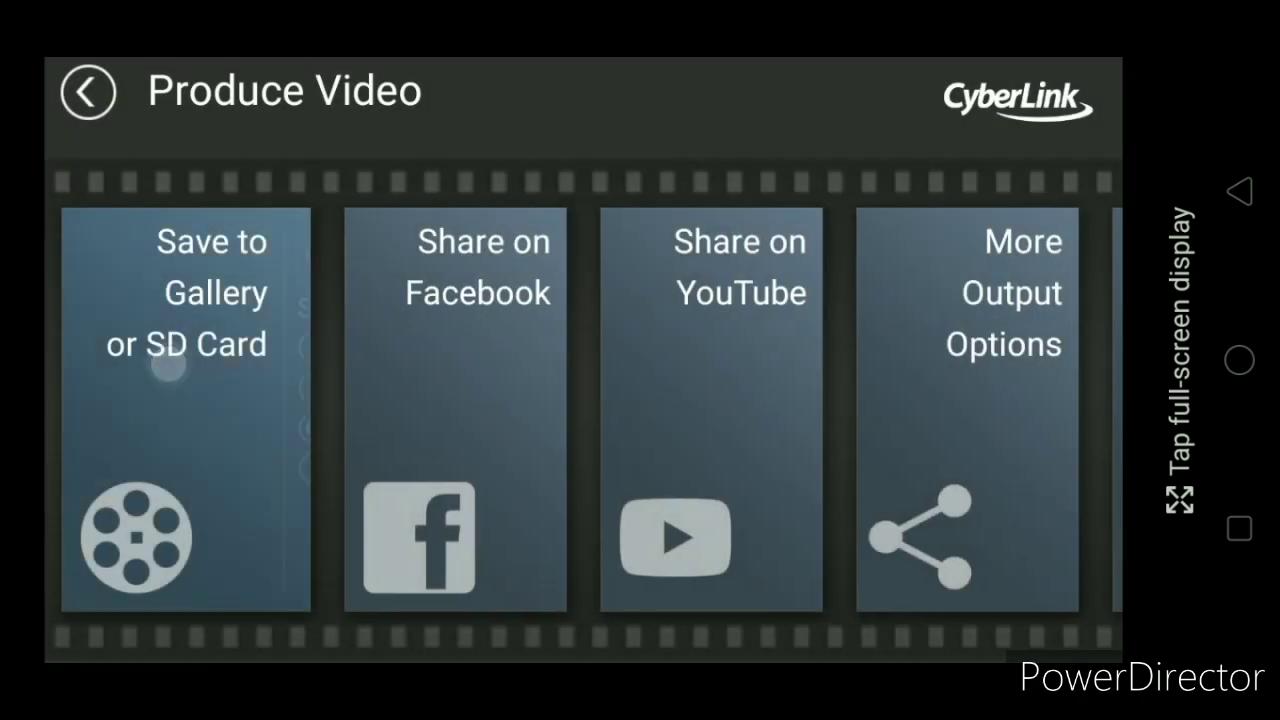